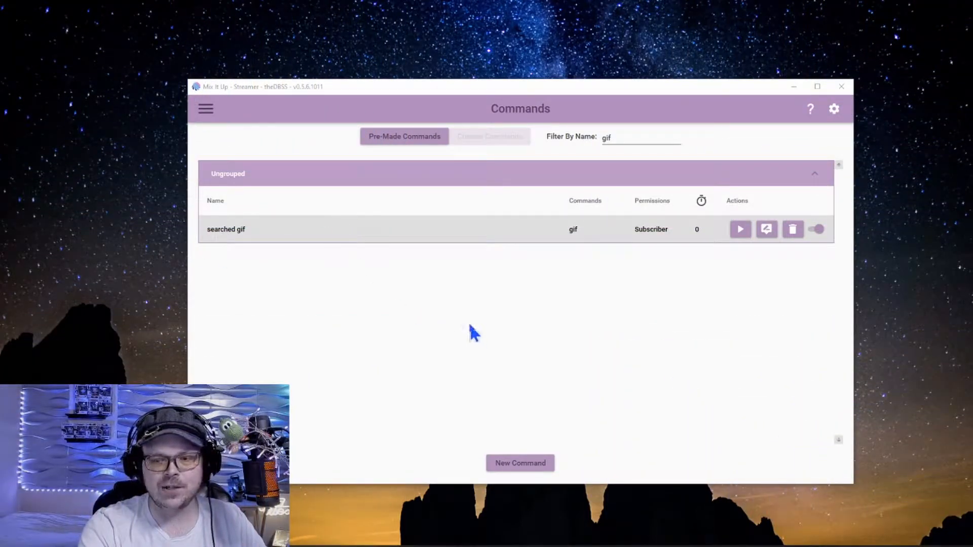
mouse_move(277, 245)
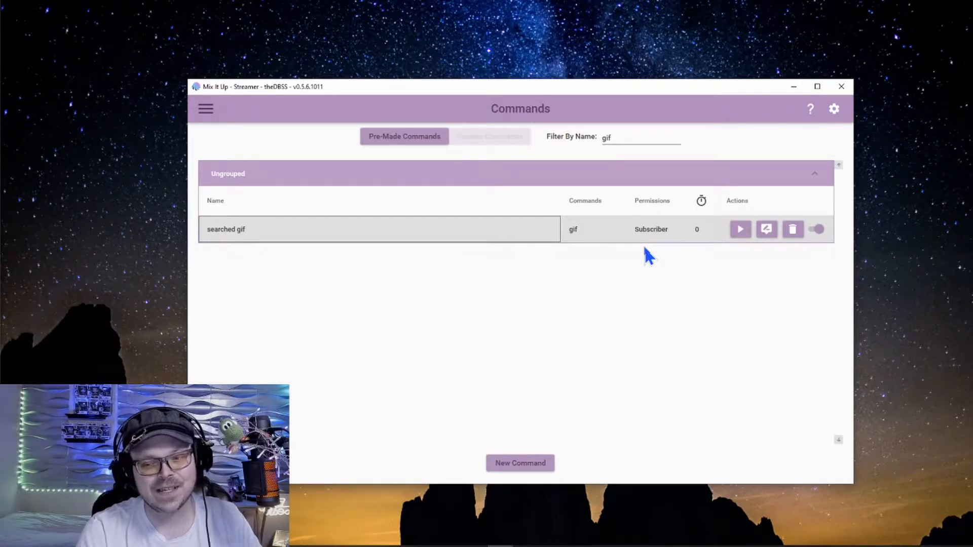
mouse_move(451, 332)
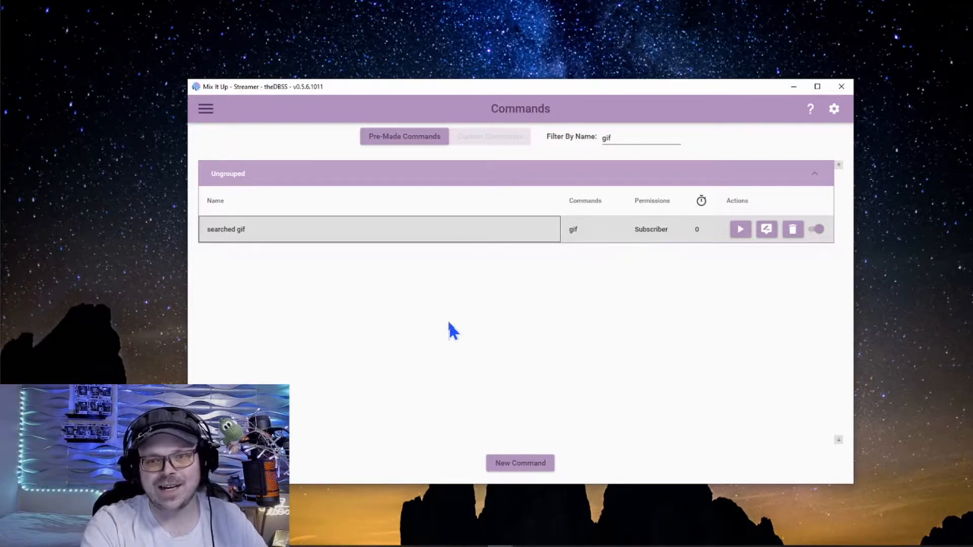
Create an advanced command with a Web Request action and an Overlay (Images & Videos) action.
click(520, 463)
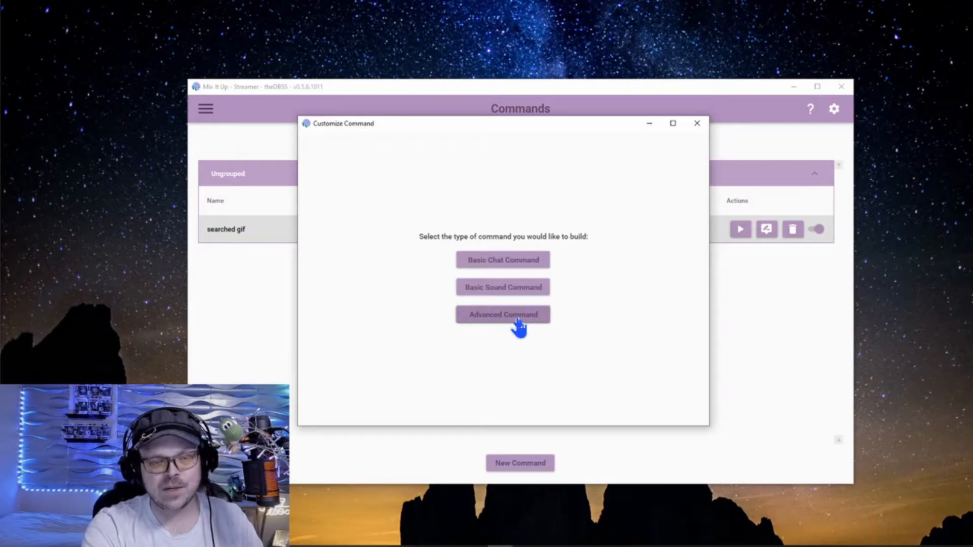
click(502, 314)
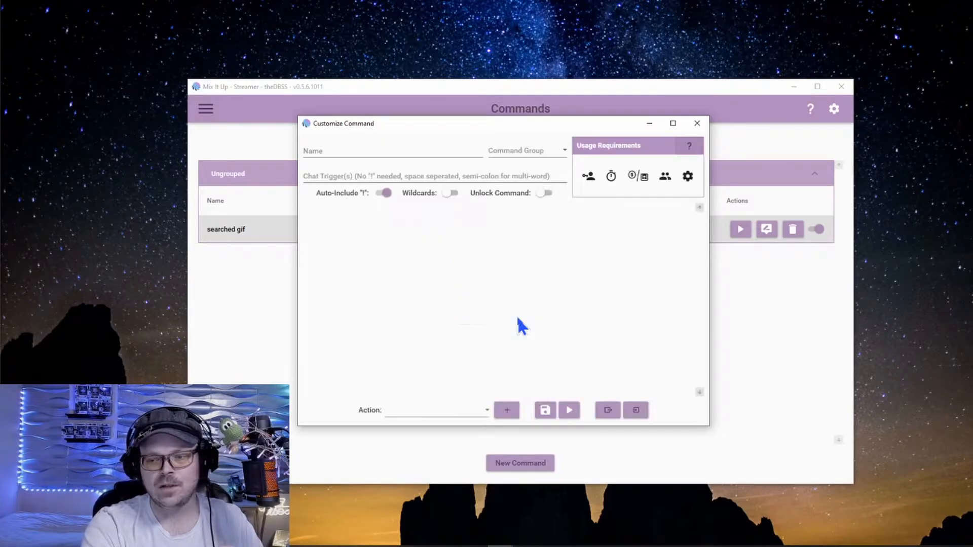
mouse_move(409, 378)
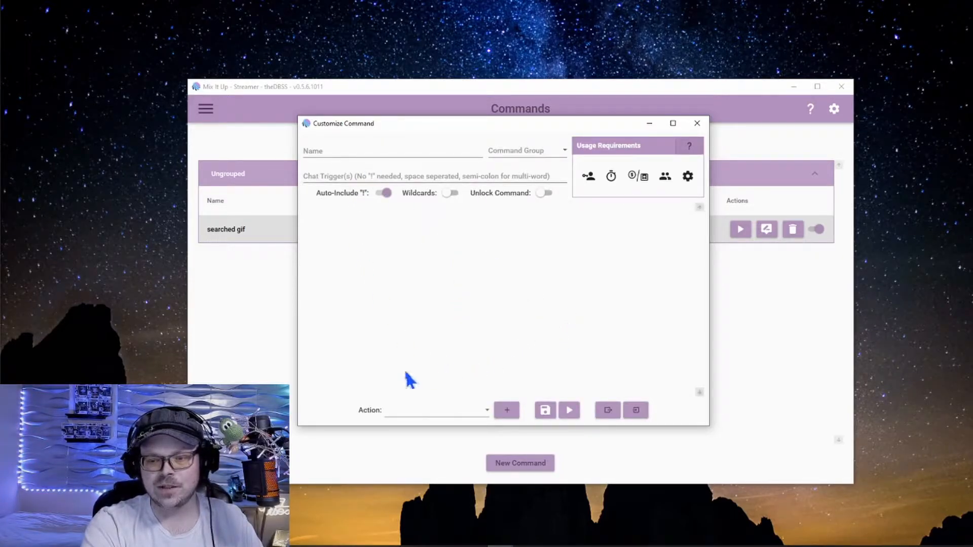
mouse_move(490, 410)
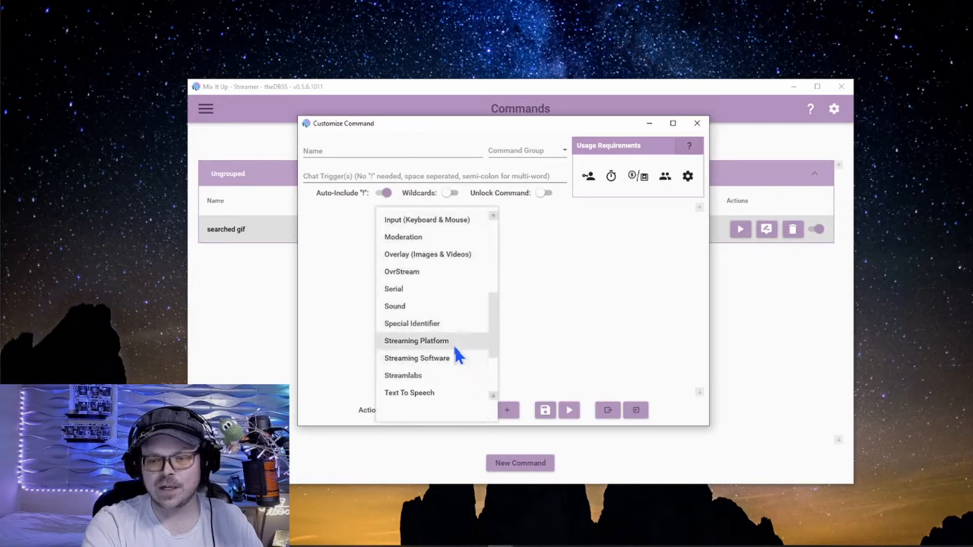
scroll(down, 3)
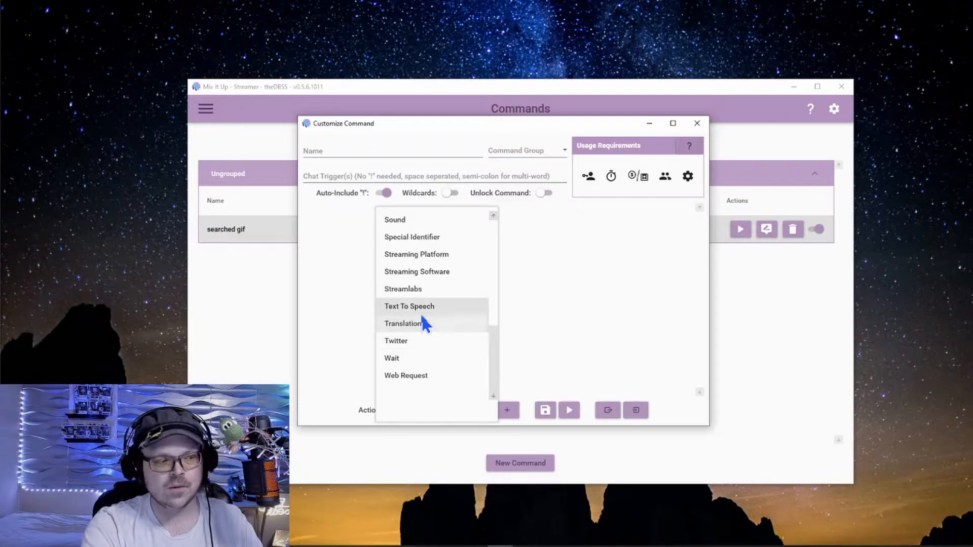
click(406, 375)
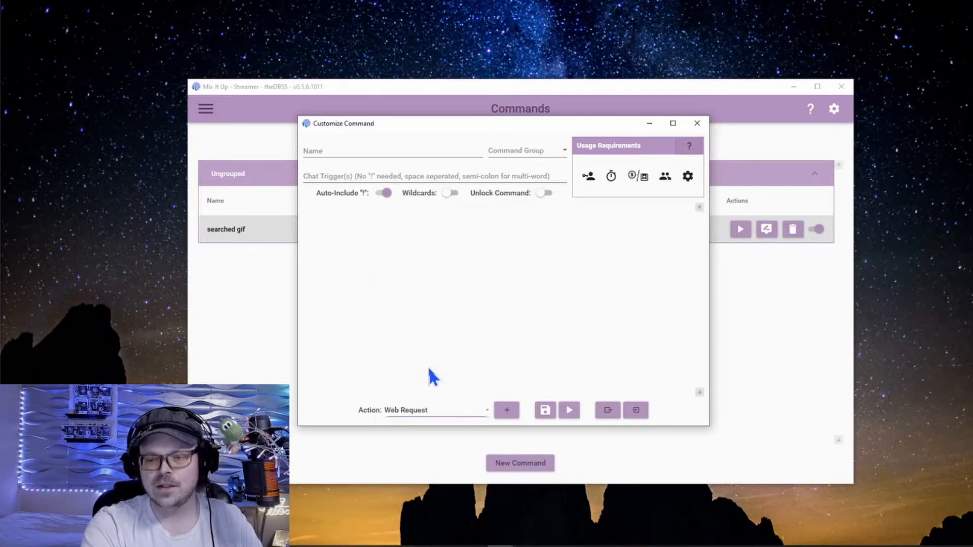
mouse_move(506, 410)
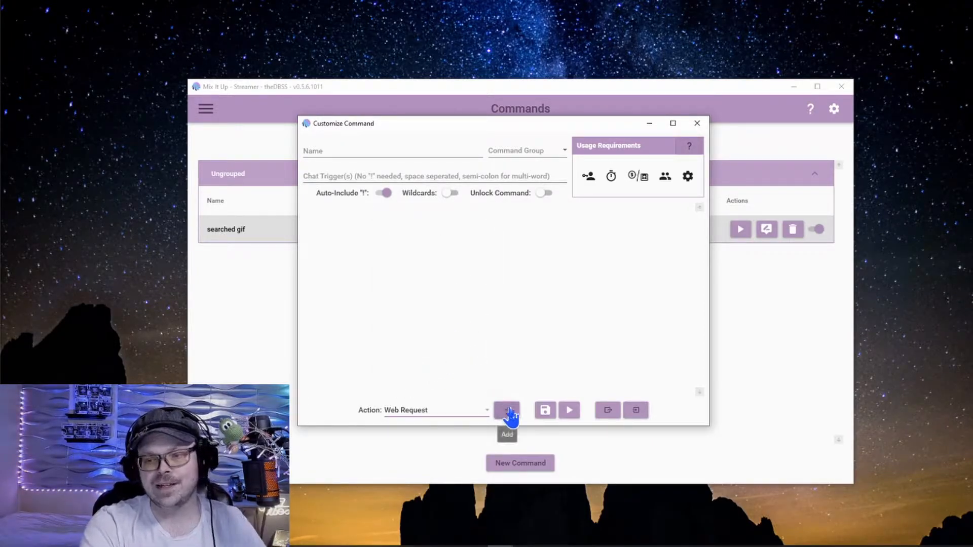
click(507, 410)
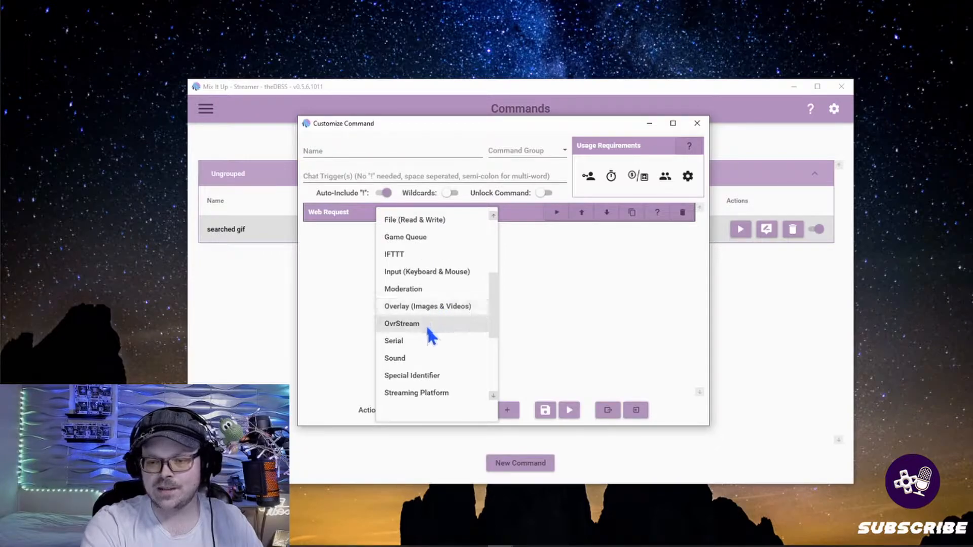
click(427, 306)
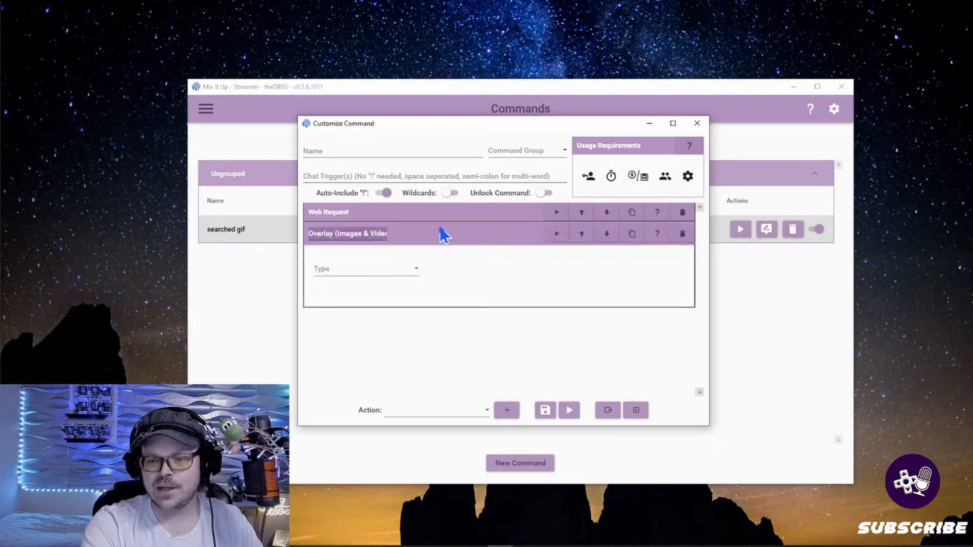
Set the Web Request URL to the Giphy translate API with $allargs search and rating G.
click(329, 211)
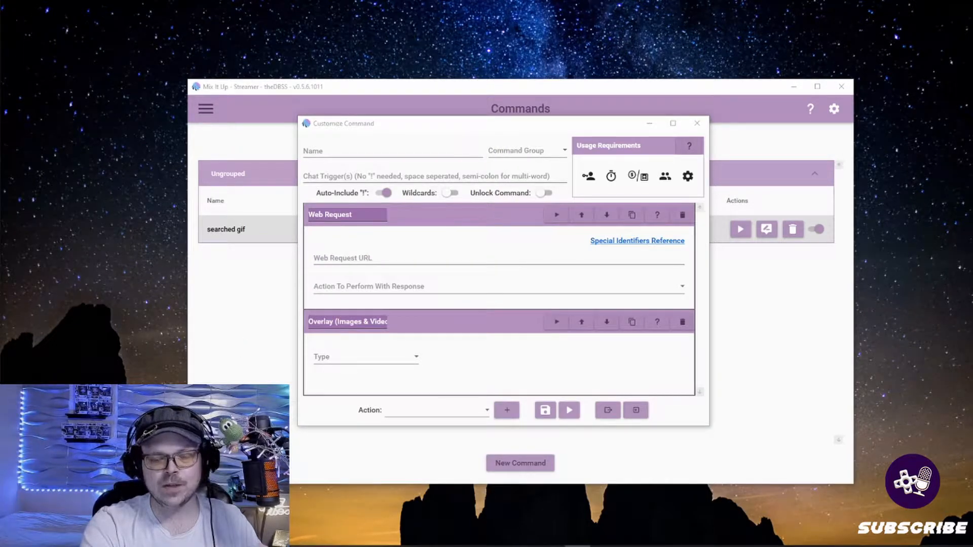
click(372, 257)
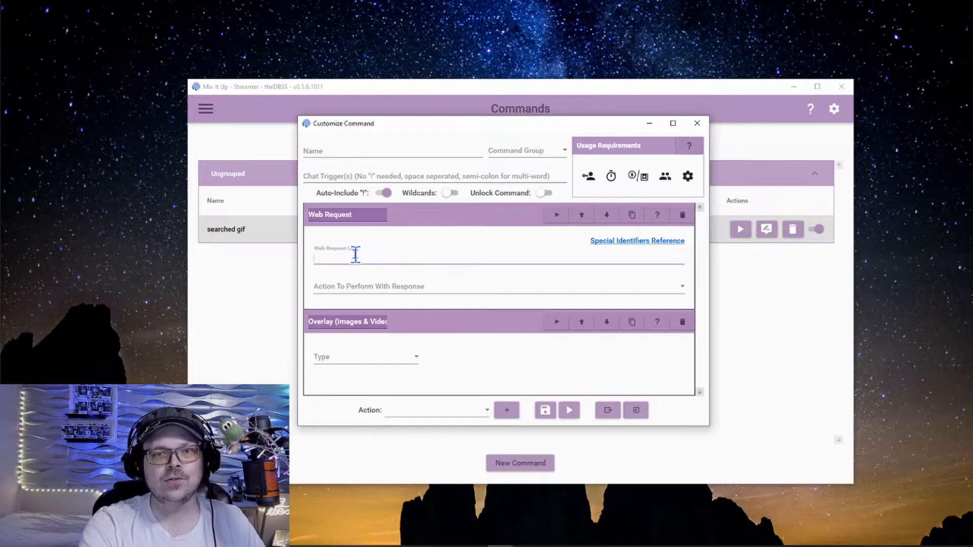
text(https://api.giphy.com/v1/gifs/translate?api_key=MTpZX7Fbov3fkaOUaecKeeAugIDcfWZ0&s=$allargs&rating=G)
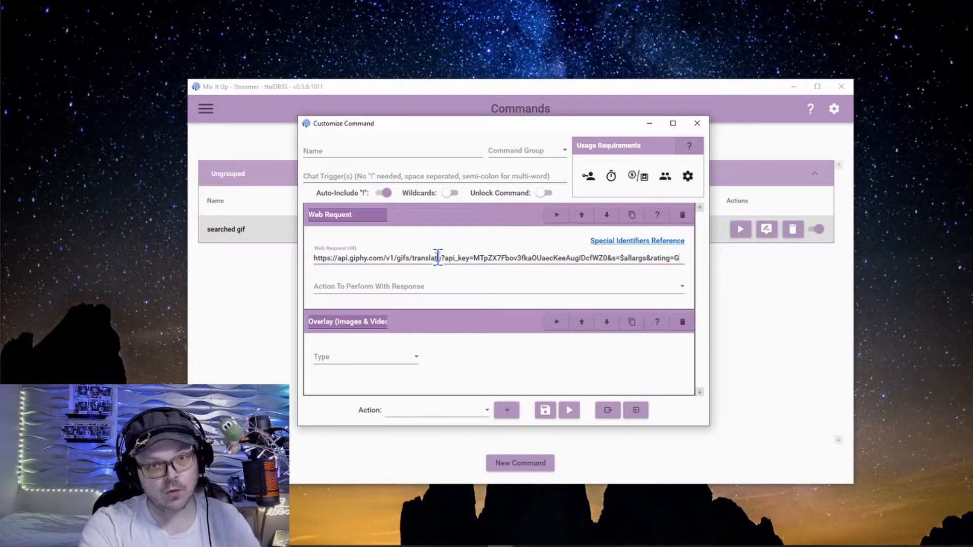
mouse_move(453, 281)
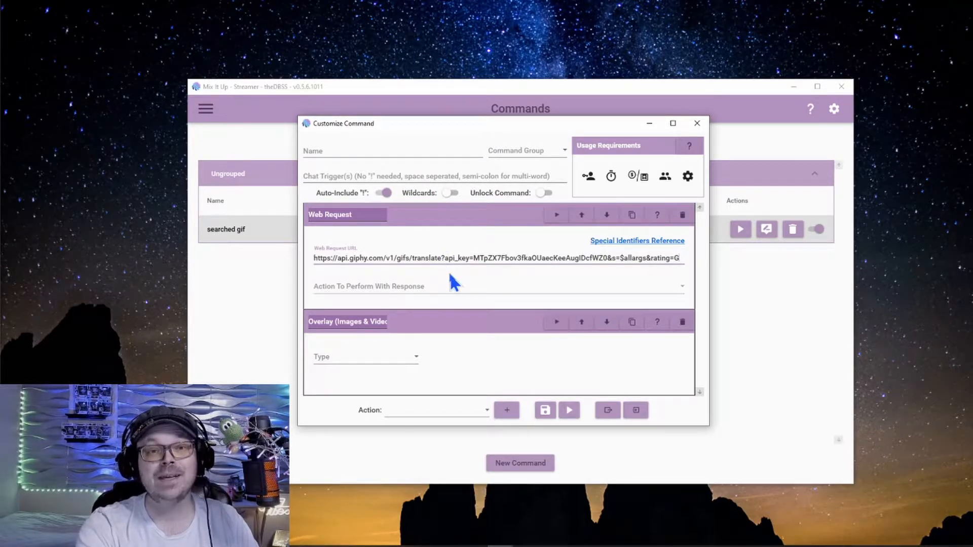
mouse_move(646, 277)
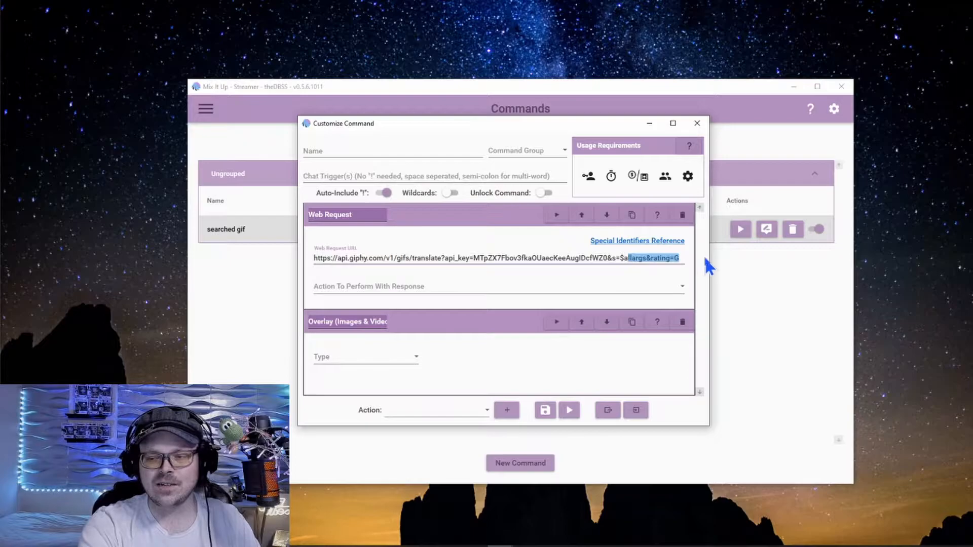
mouse_move(674, 279)
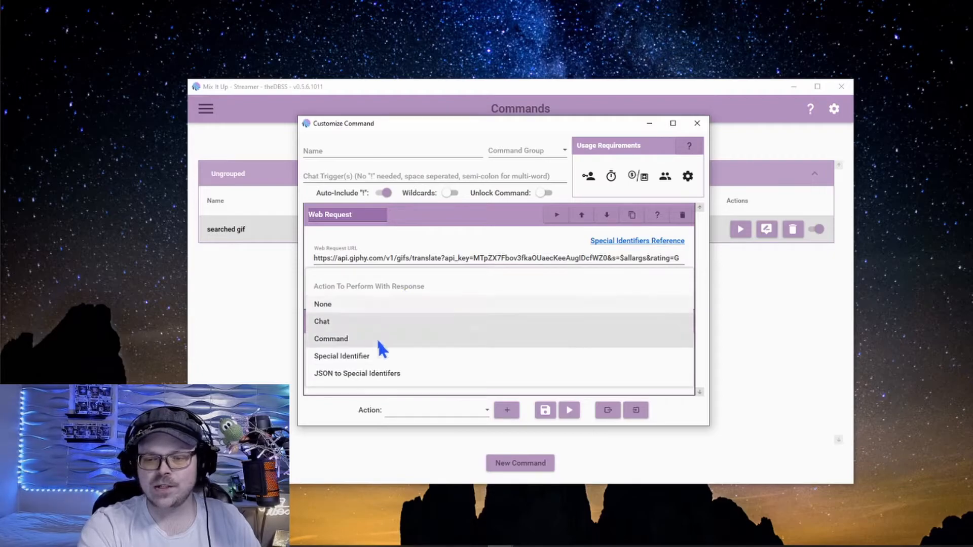
Map the JSON value data\images\original\url to the special identifier textGIF.
click(357, 373)
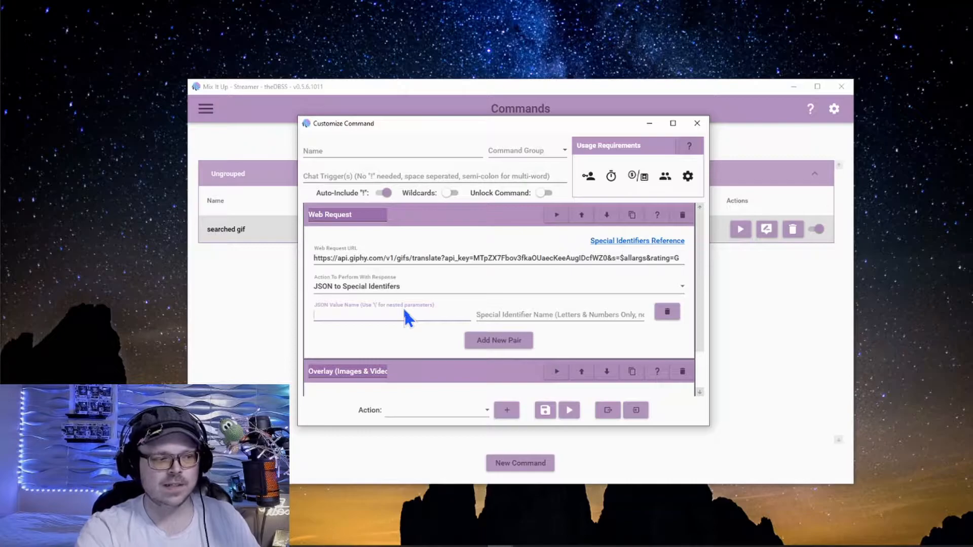
text(dta)
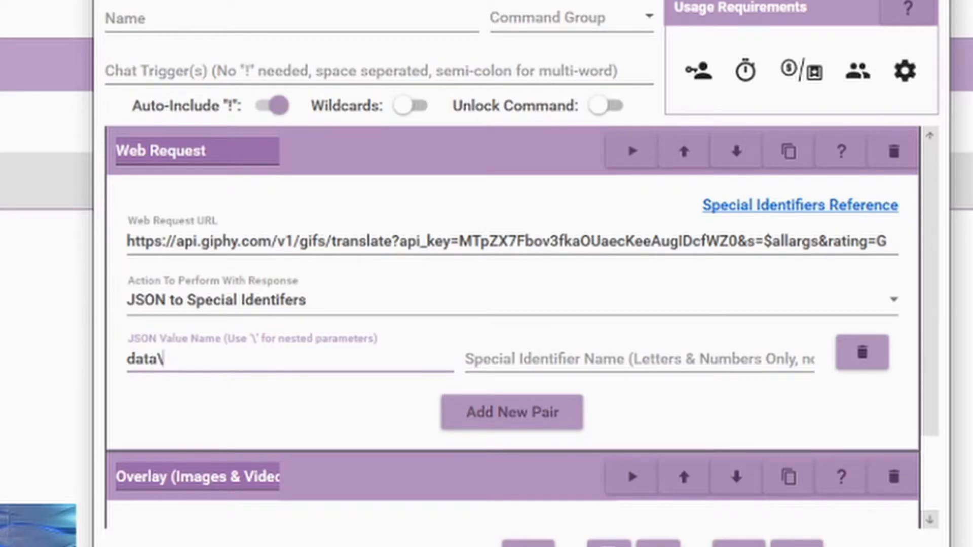
text(images\)
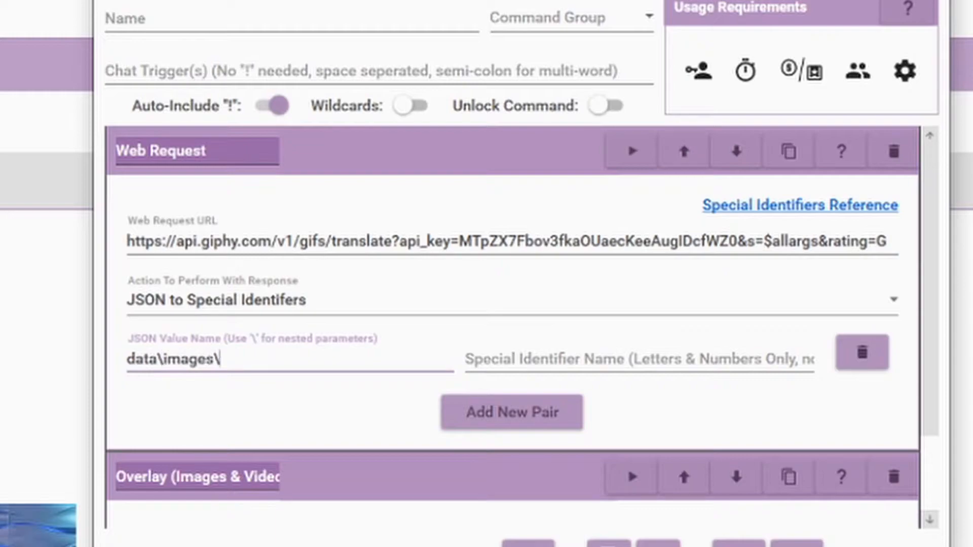
text(original)
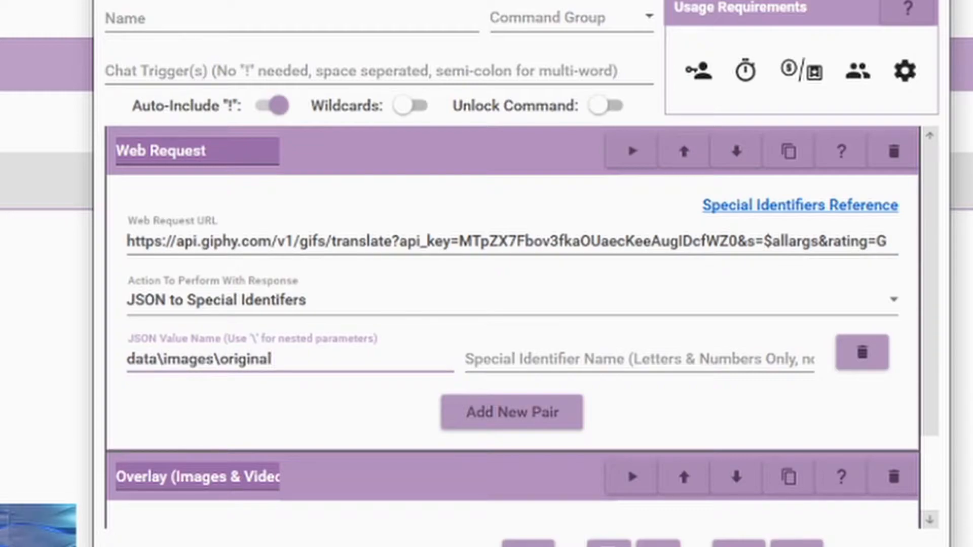
text(\url)
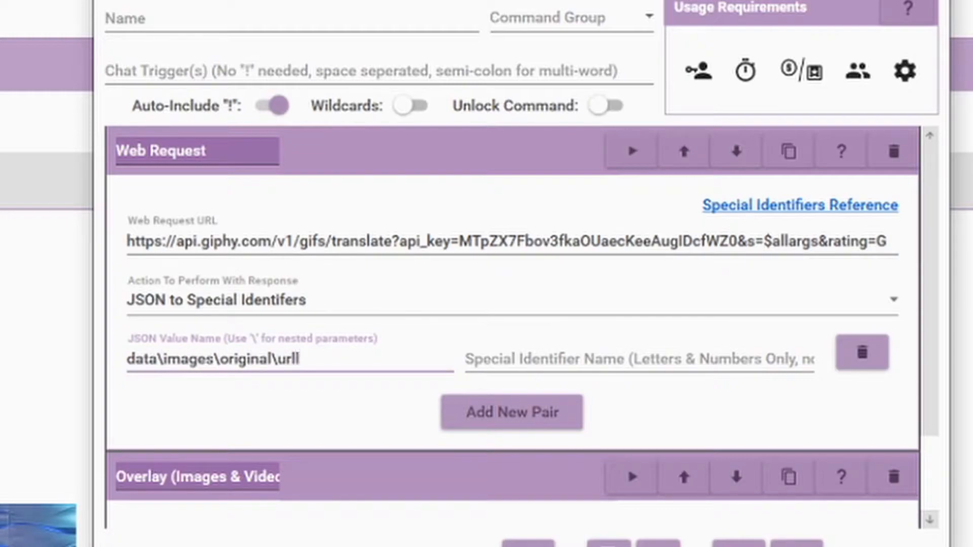
text(tex)
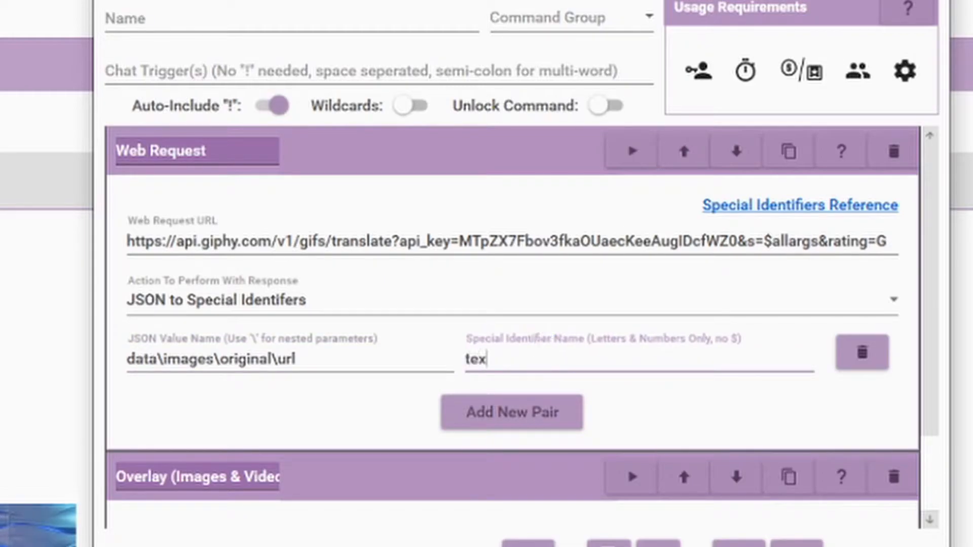
text(gif)
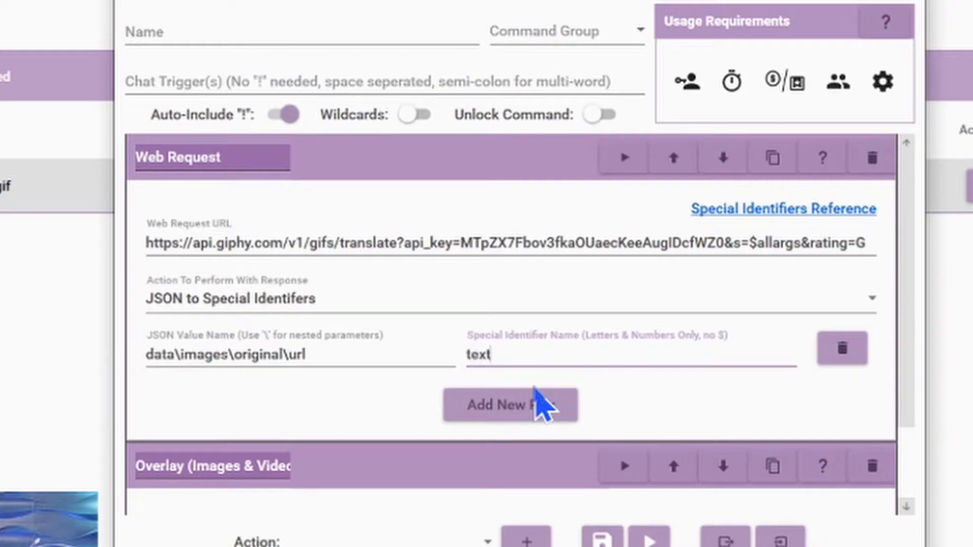
text(GIF)
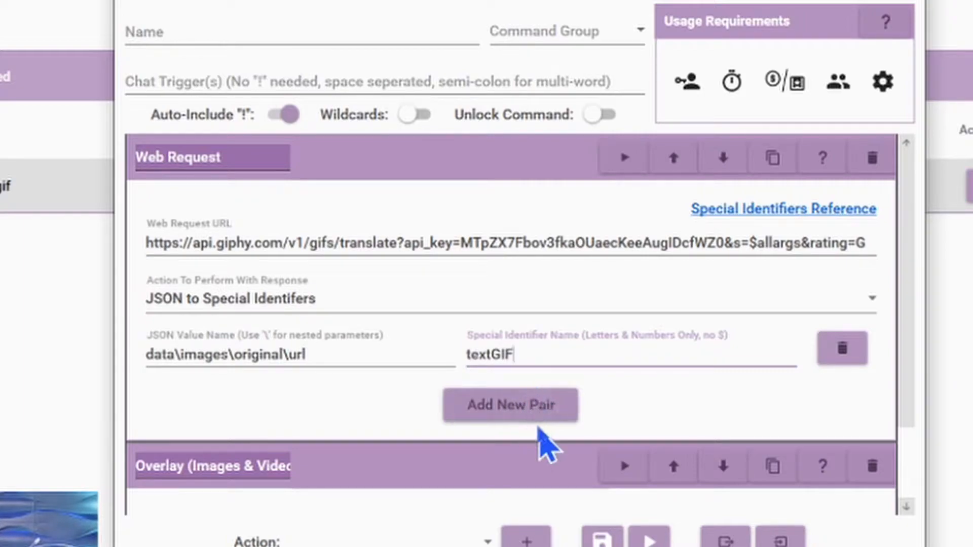
Add a second pair mapping data\title to the identifier titleGIF.
click(509, 405)
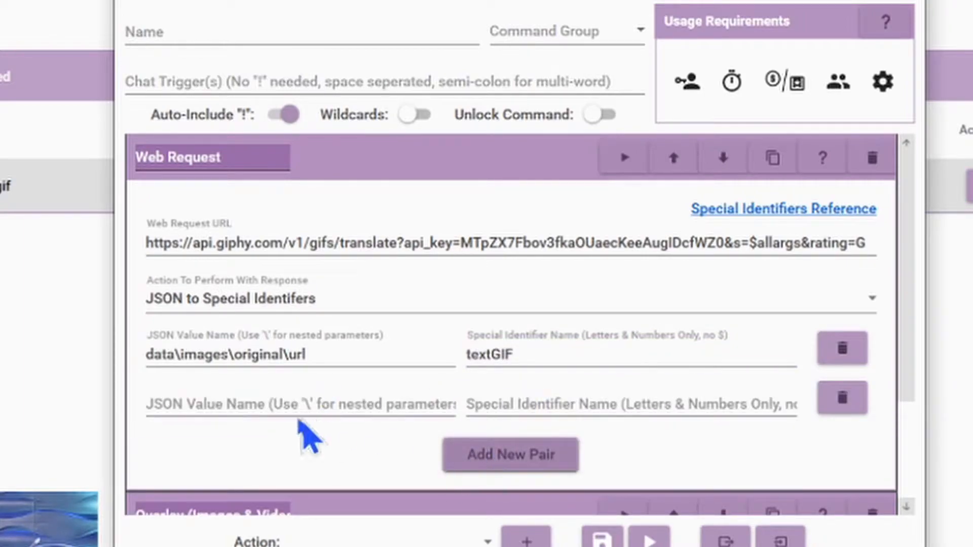
text(d)
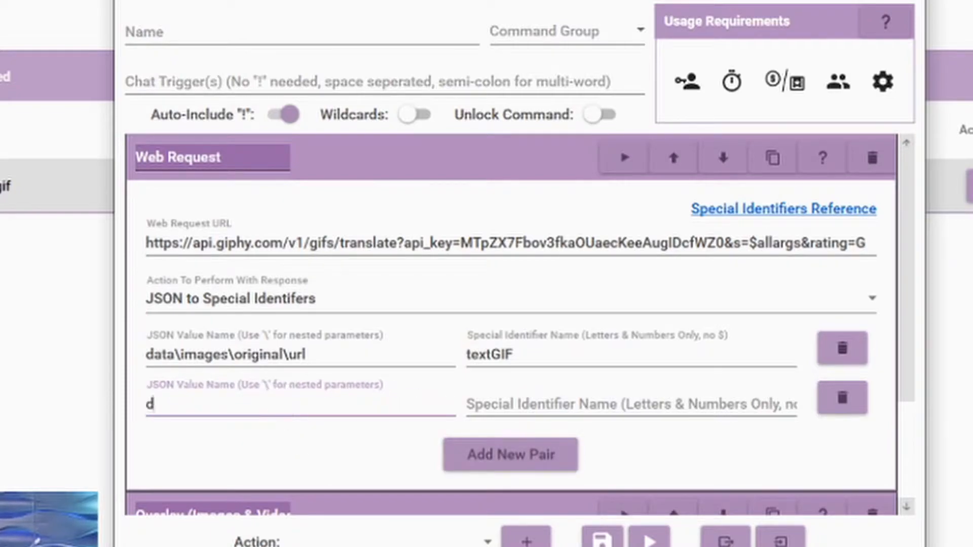
text(ata\tit)
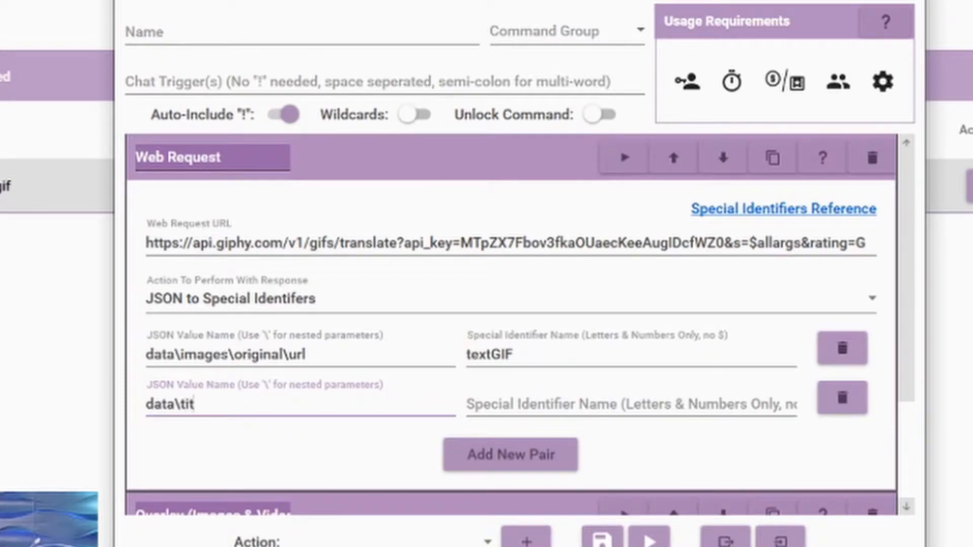
text(le)
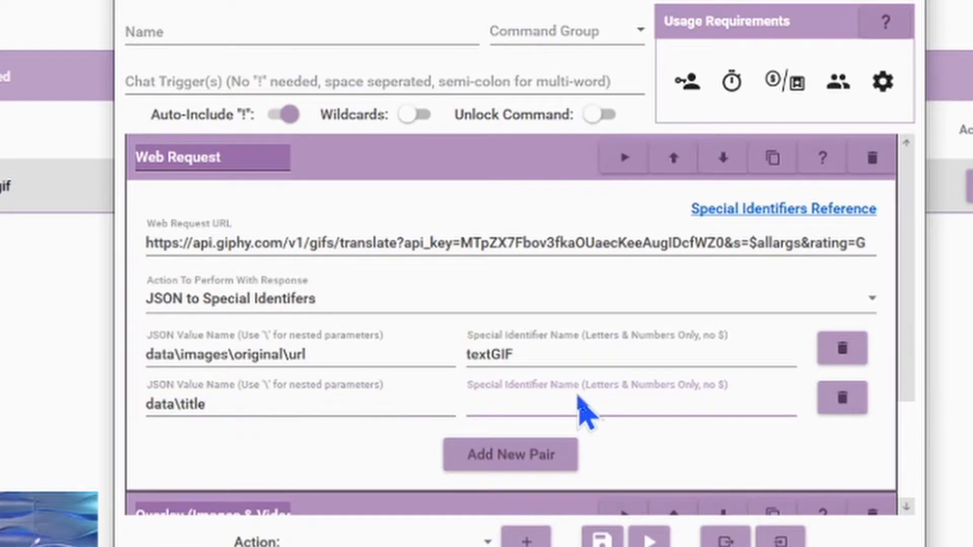
text(titleGIF)
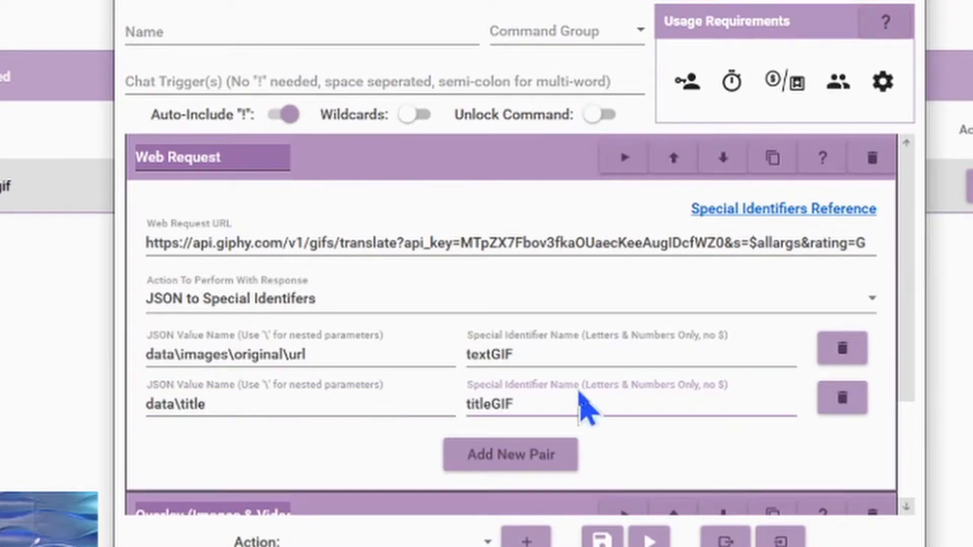
mouse_move(236, 289)
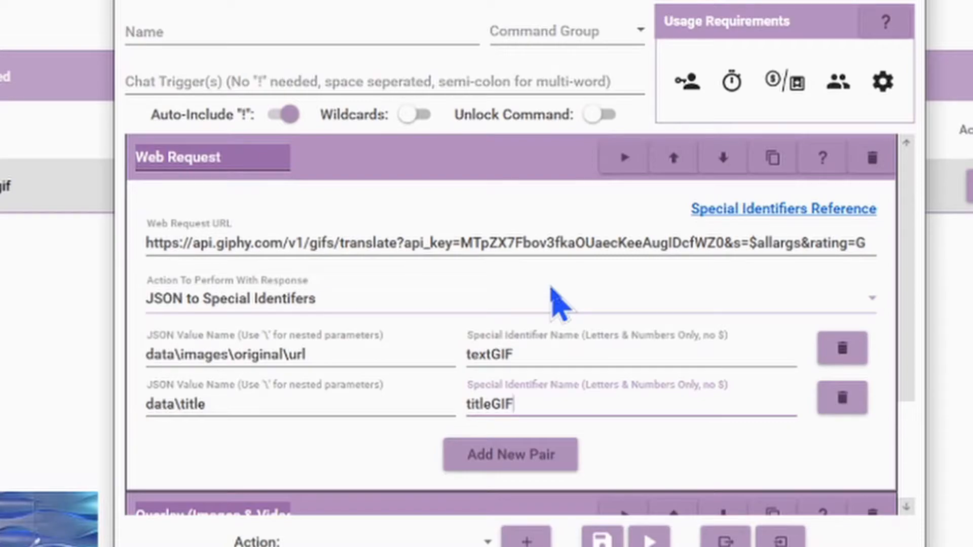
Set the overlay type to HTML with the text <img src="$textGIF">.
scroll(down, 3)
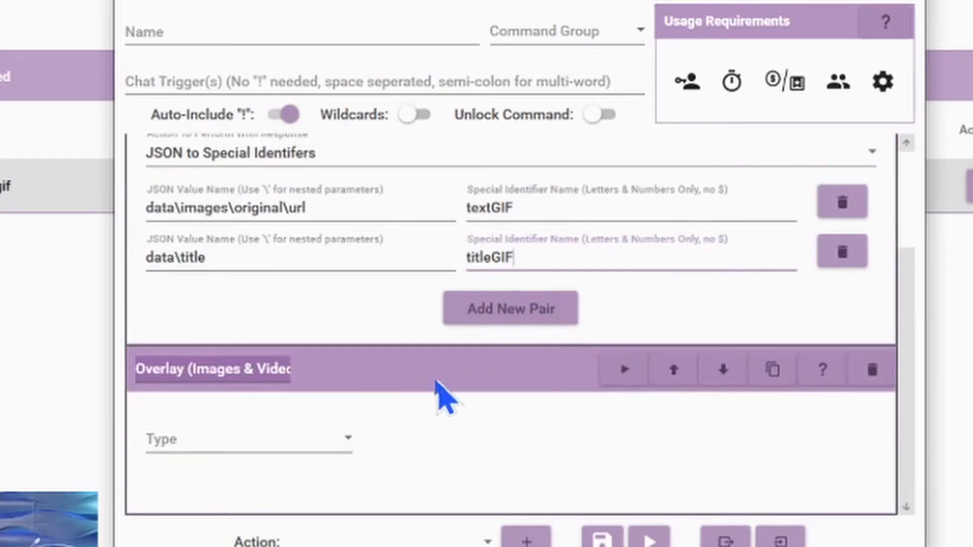
click(248, 439)
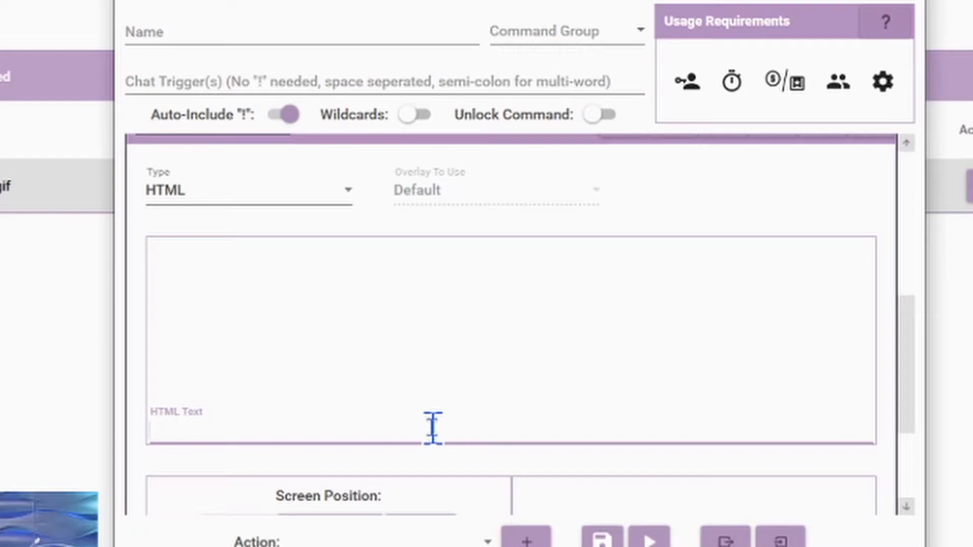
text(<)
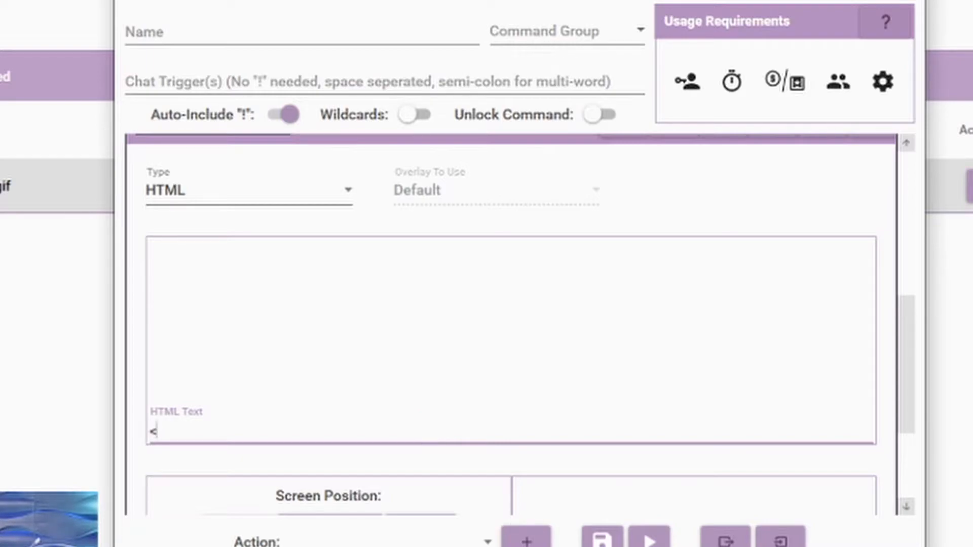
text(i)
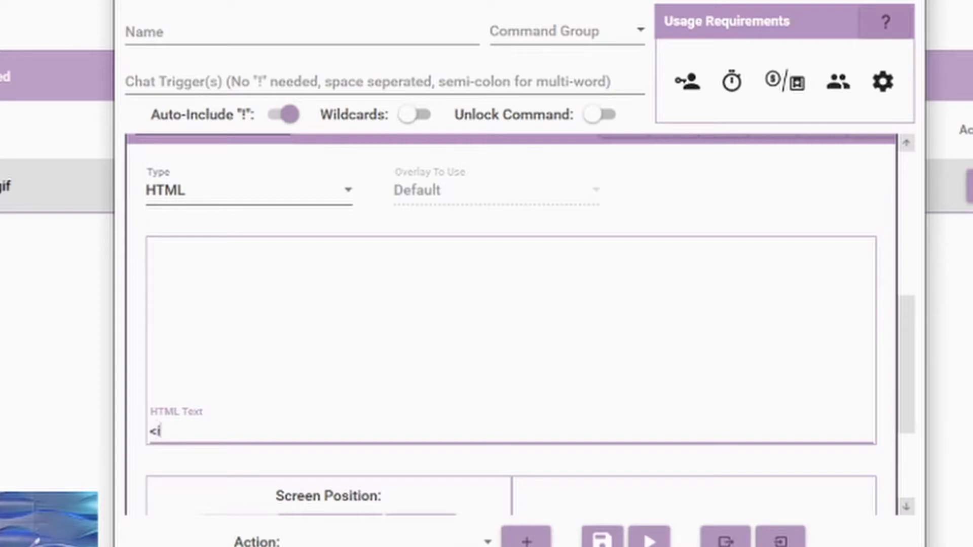
text(mg src)
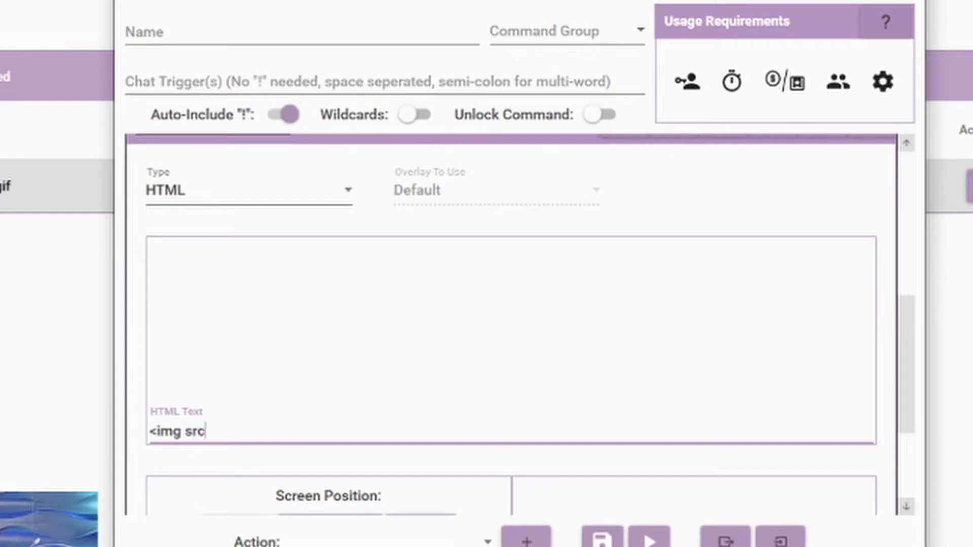
text(=)
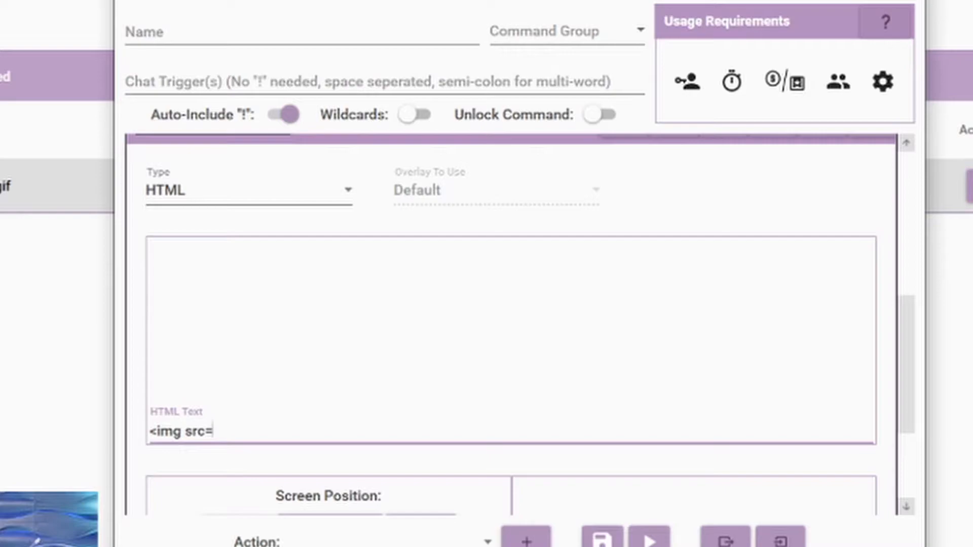
text(")
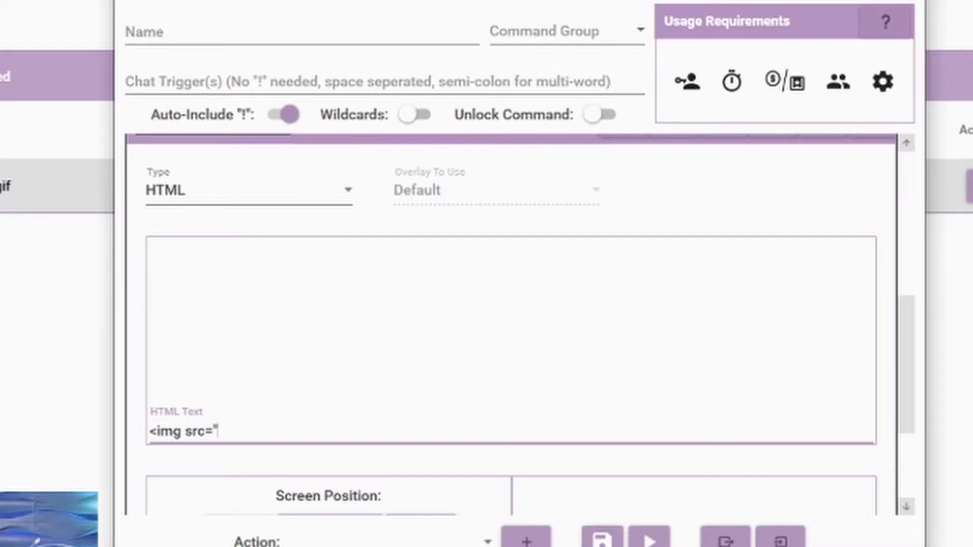
text($textG)
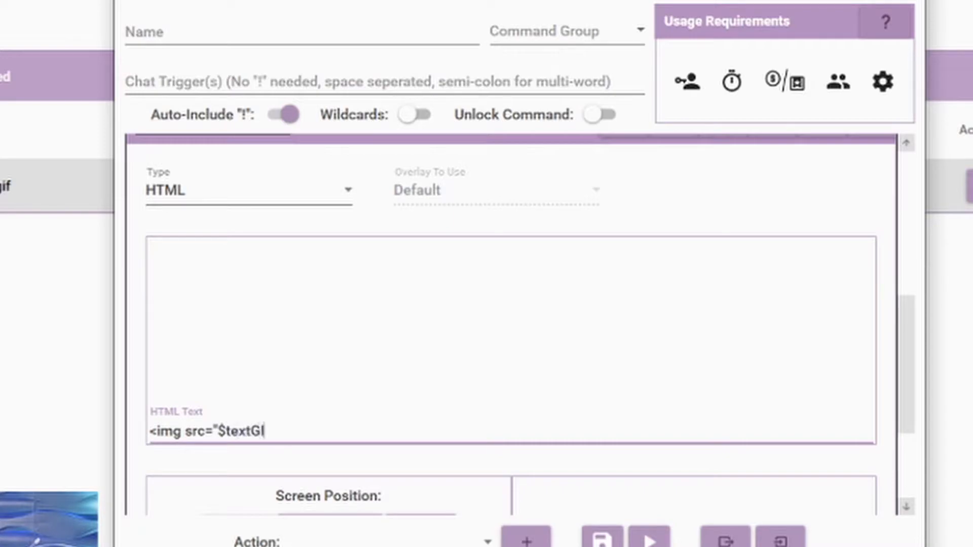
text(IF" /)
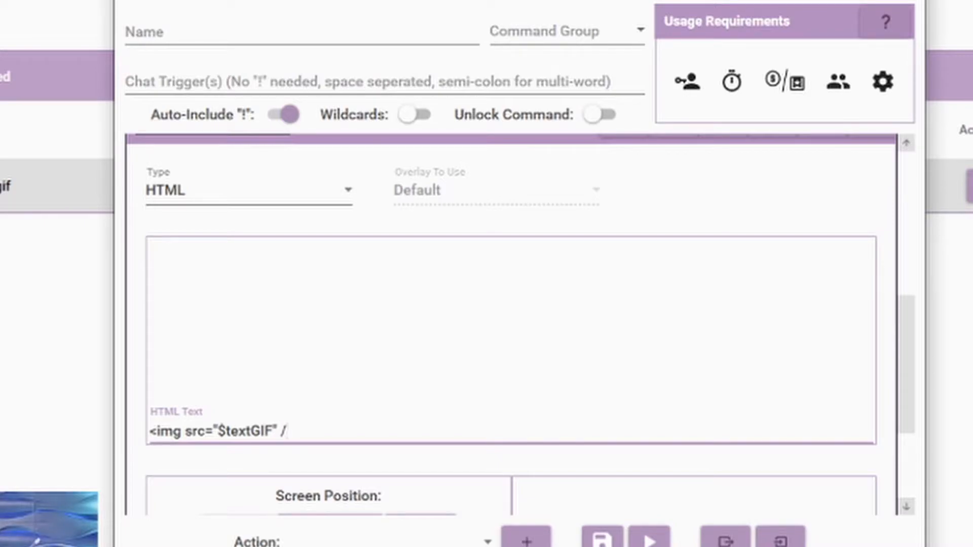
text(>)
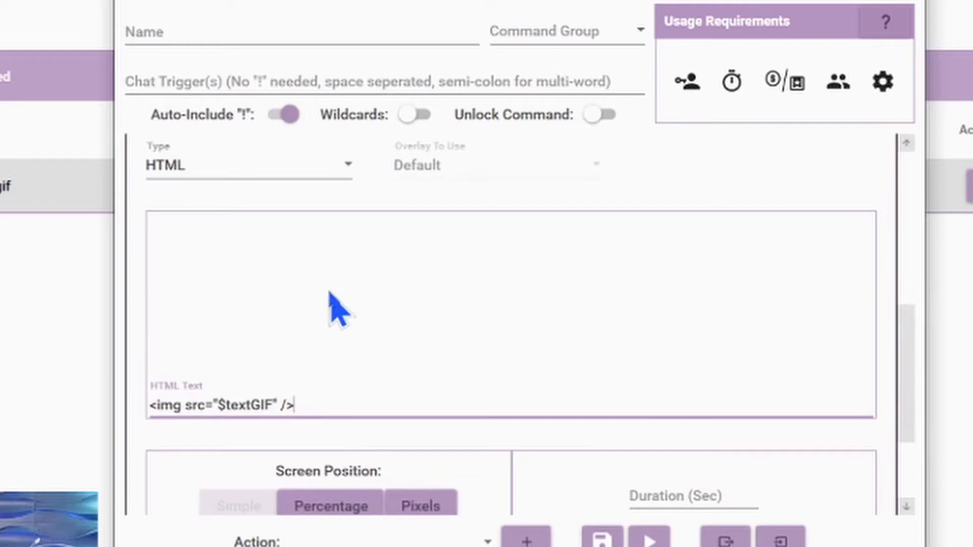
Give the overlay an 8-second duration with Fade In, Fade Out Down and Flip animations.
scroll(down, 3)
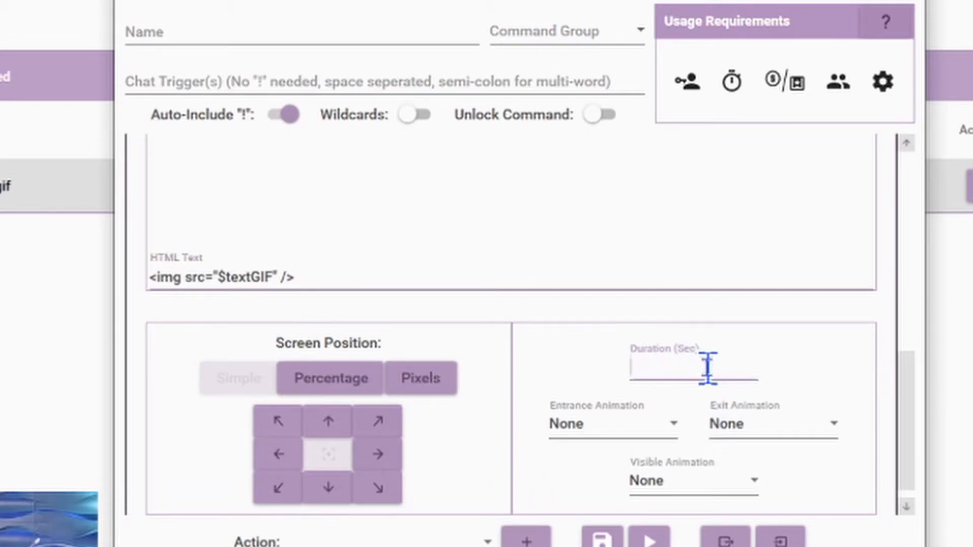
text(8)
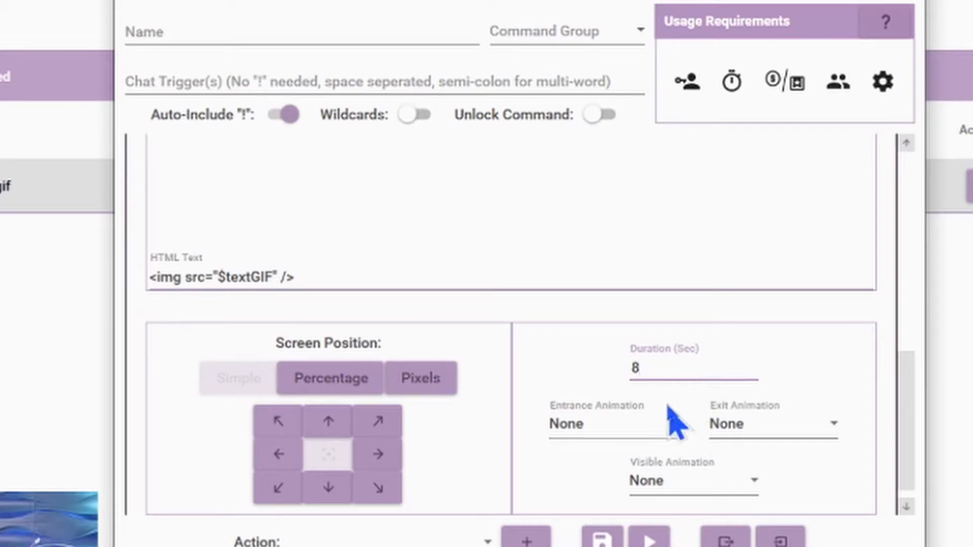
click(615, 425)
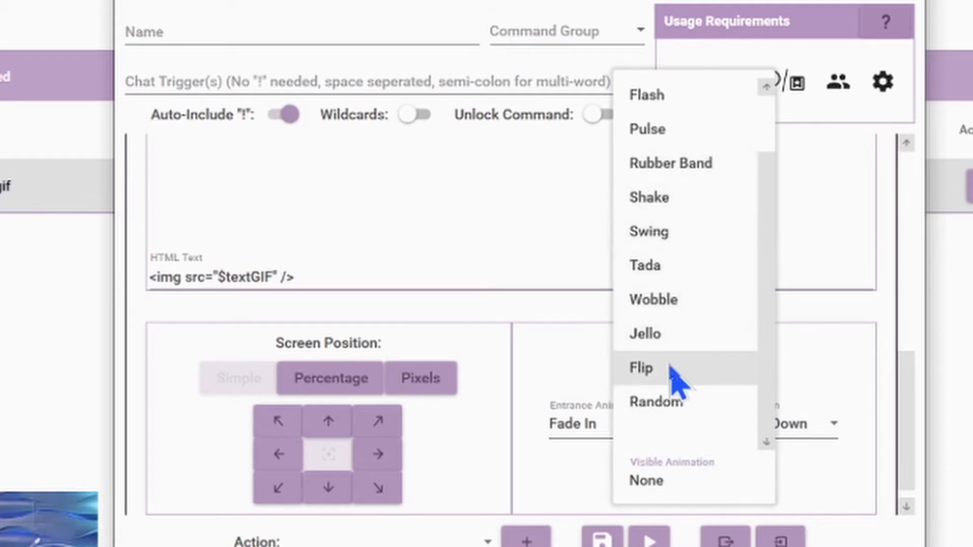
click(641, 368)
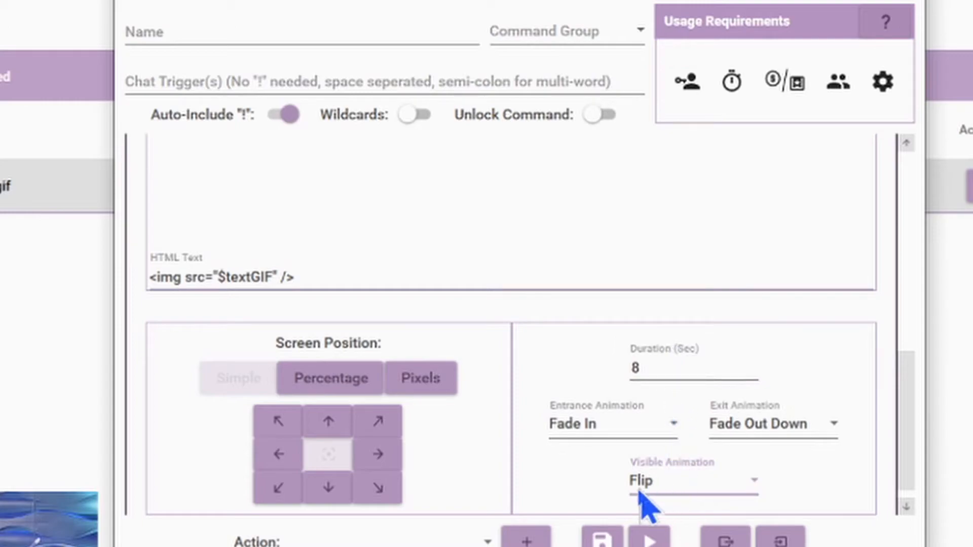
click(302, 34)
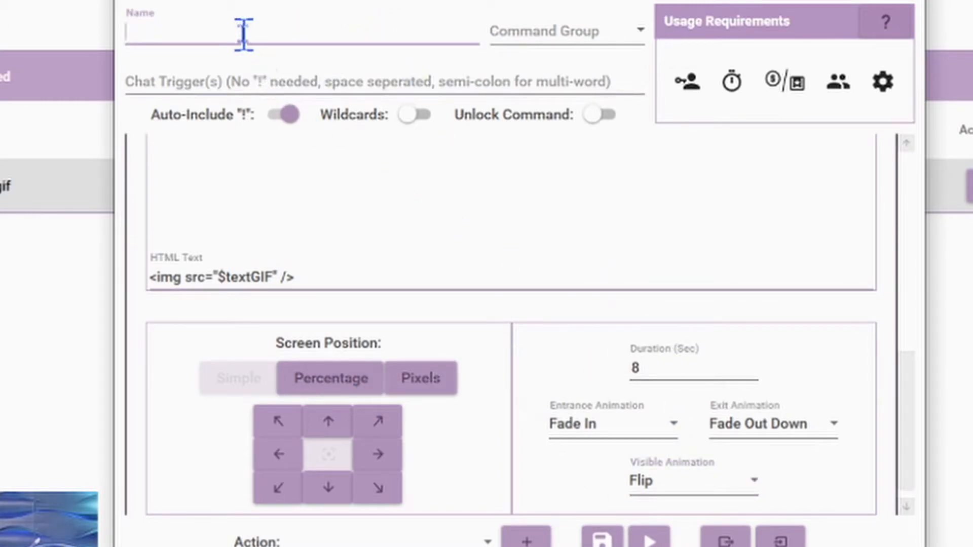
text(Searched)
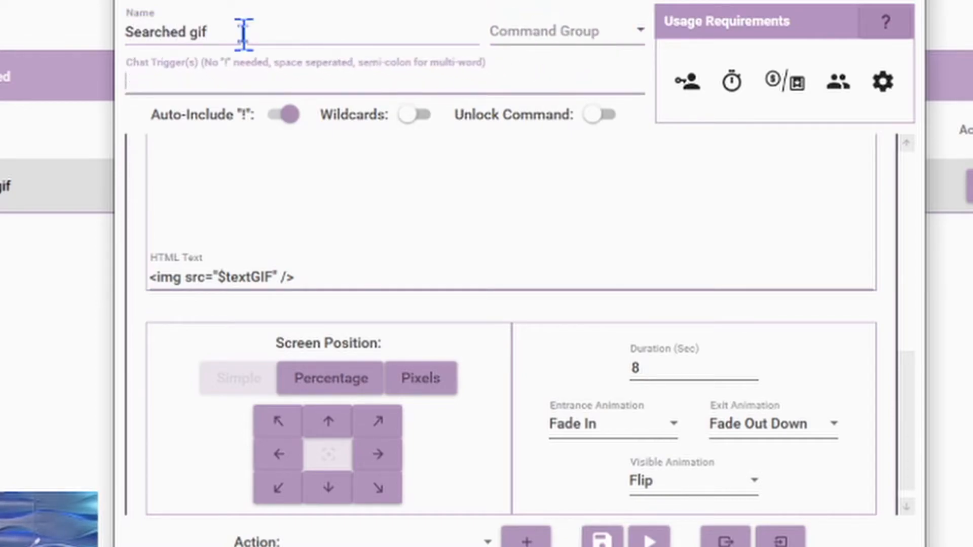
text(gif)
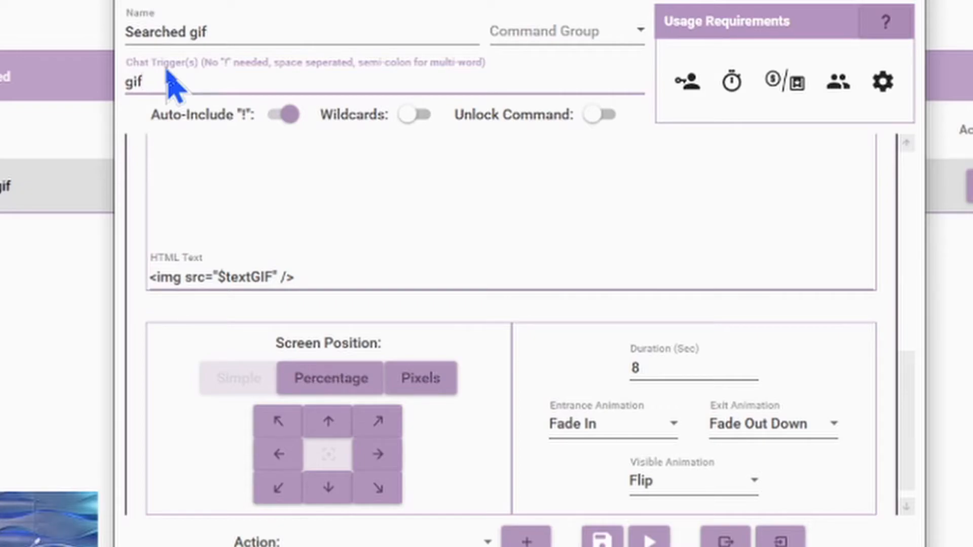
click(143, 81)
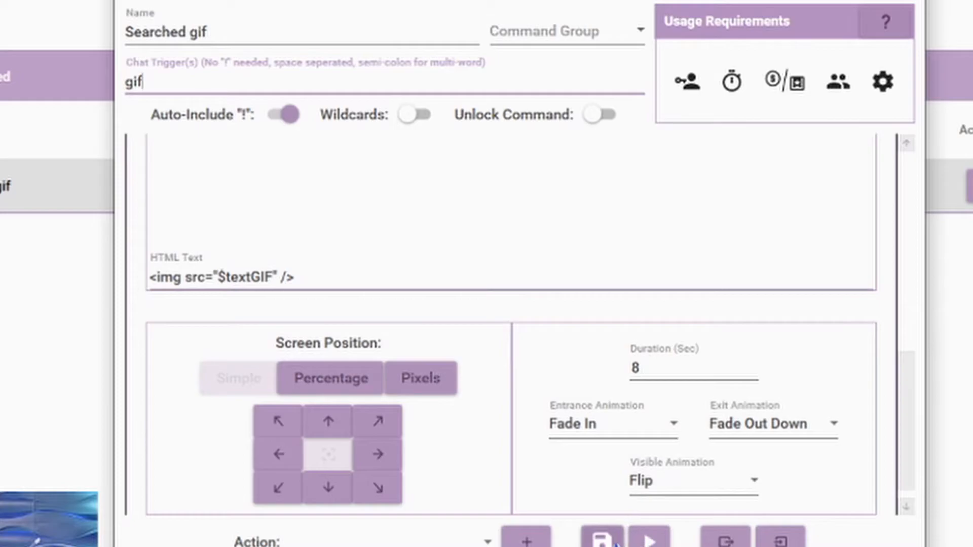
Clear the duplicate trigger warnings and save the command as 'Searched gif 2' with trigger gif2.
click(600, 537)
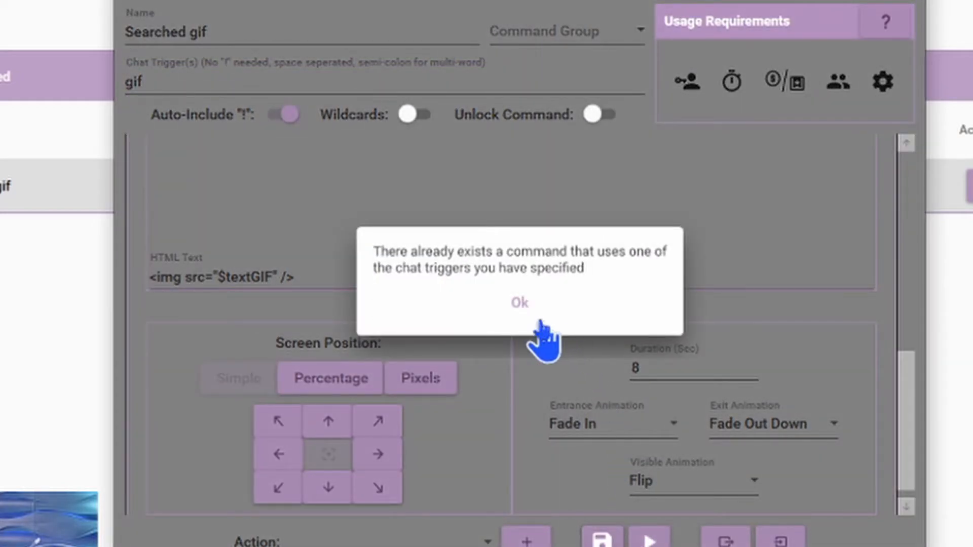
click(519, 303)
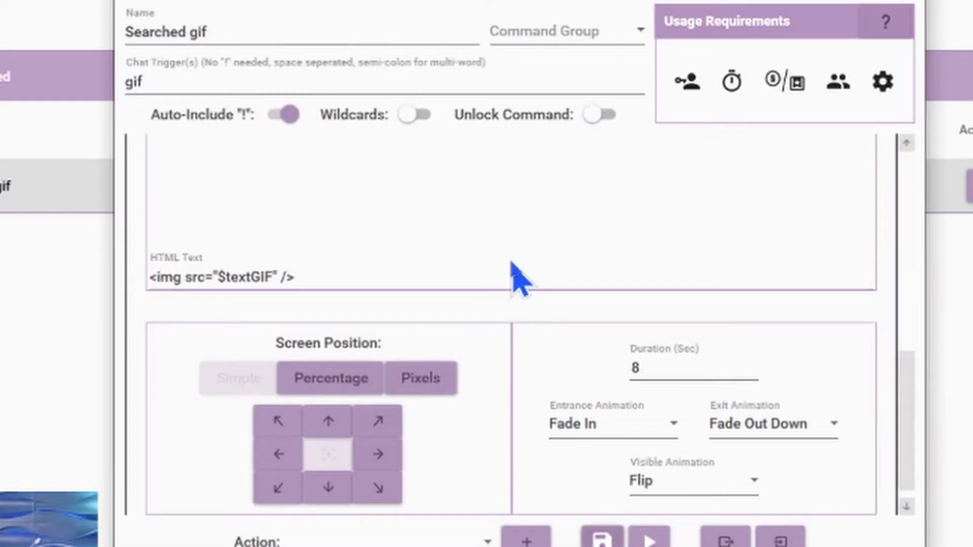
mouse_move(255, 34)
text( 2)
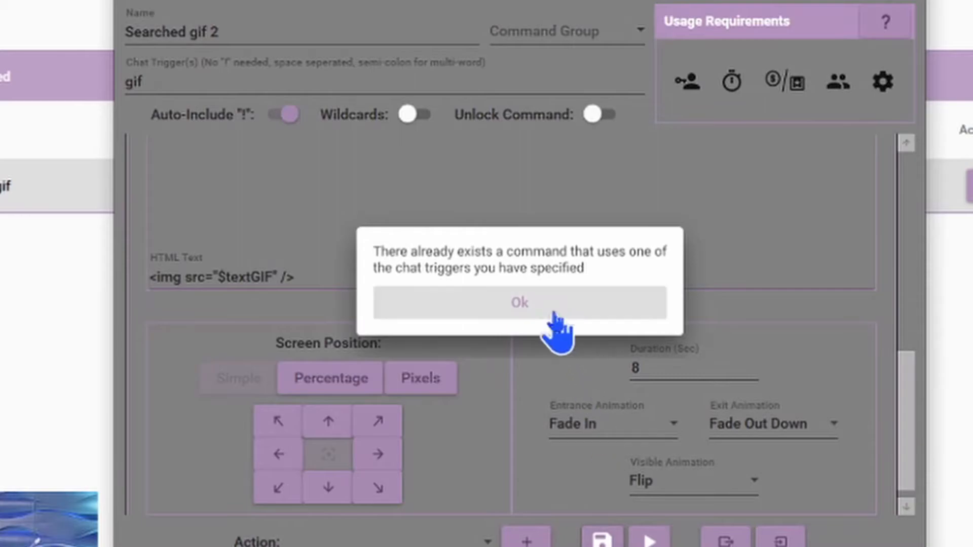
click(519, 303)
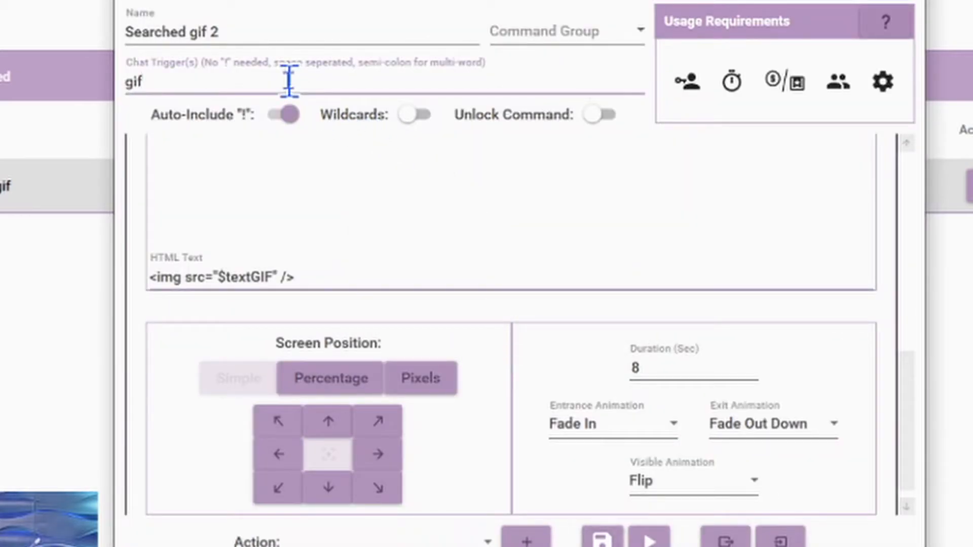
text(2)
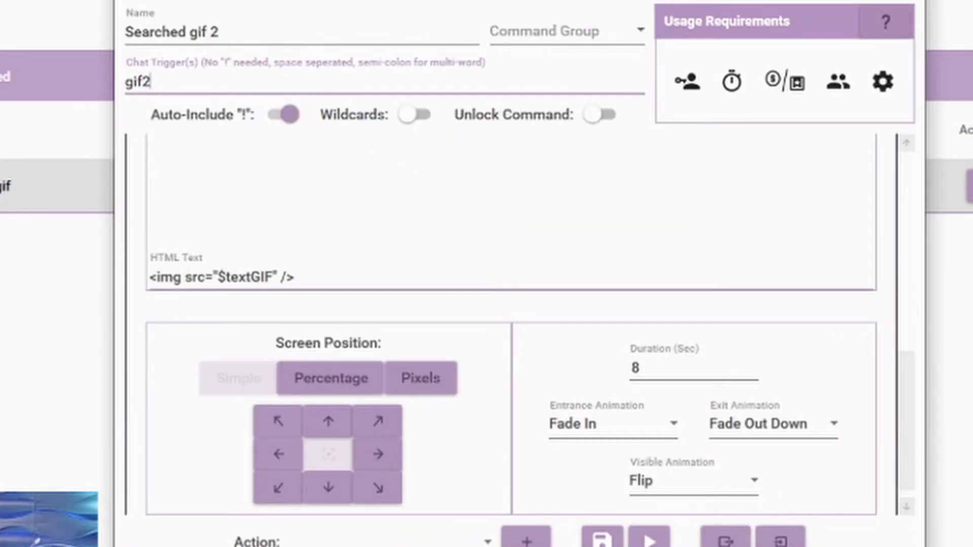
key(Backspace)
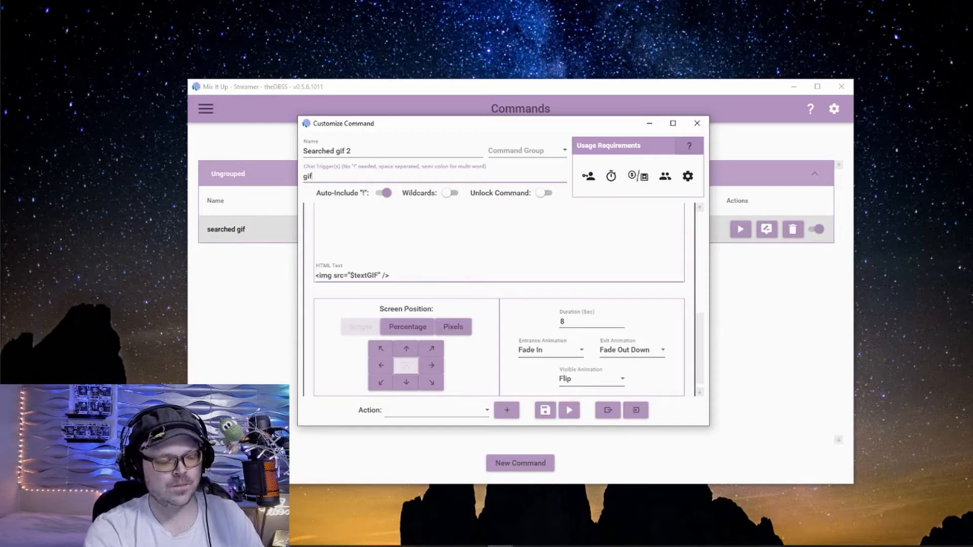
text(2)
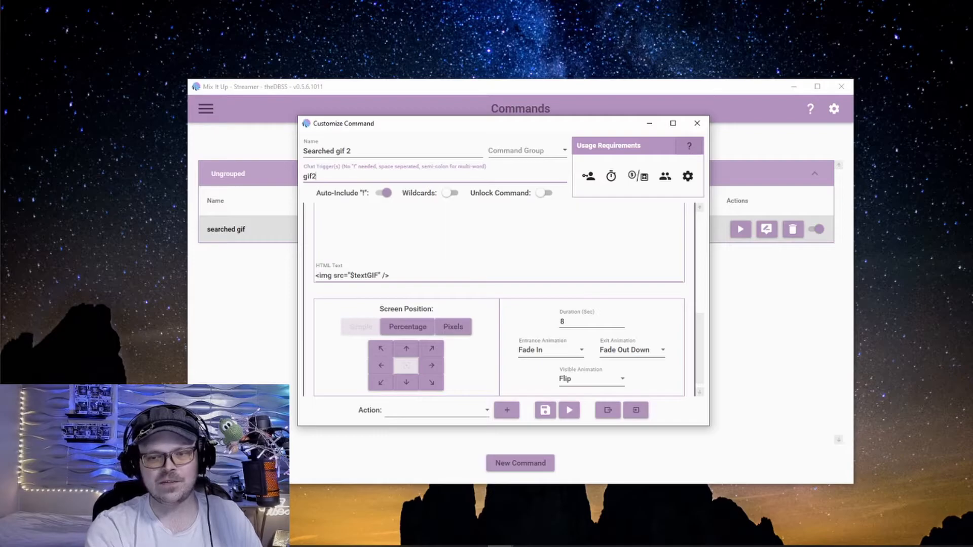
click(544, 410)
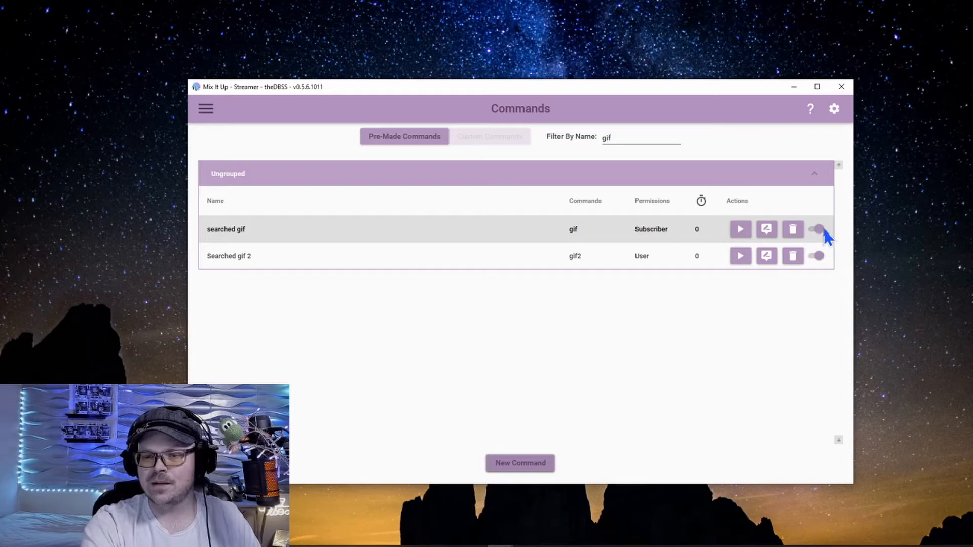
Switch off the enable toggle for the original 'searched gif' command.
click(816, 229)
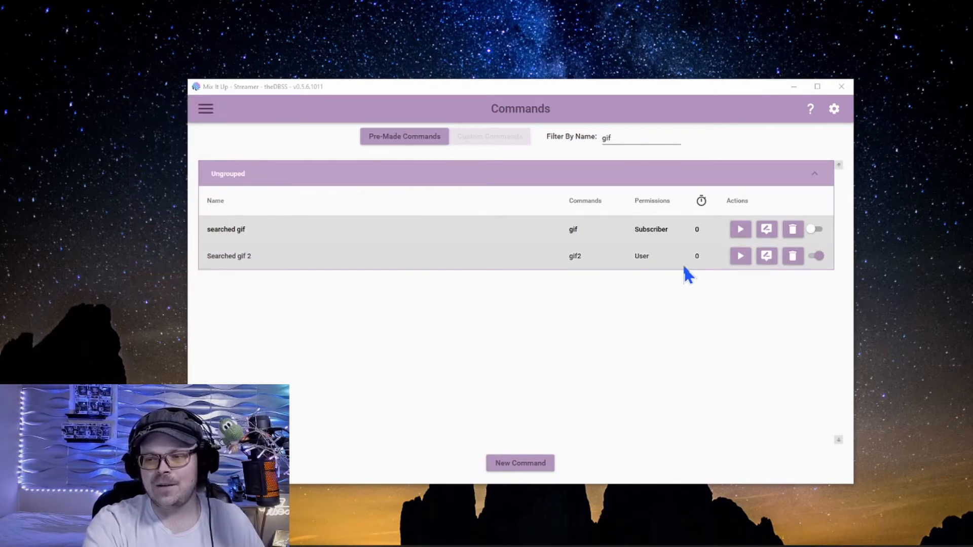
mouse_move(680, 242)
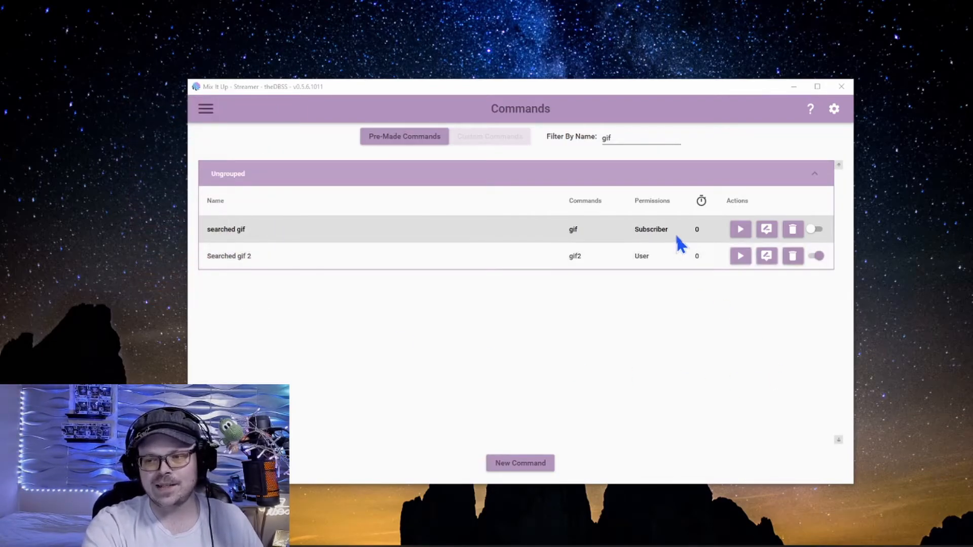
mouse_move(650, 241)
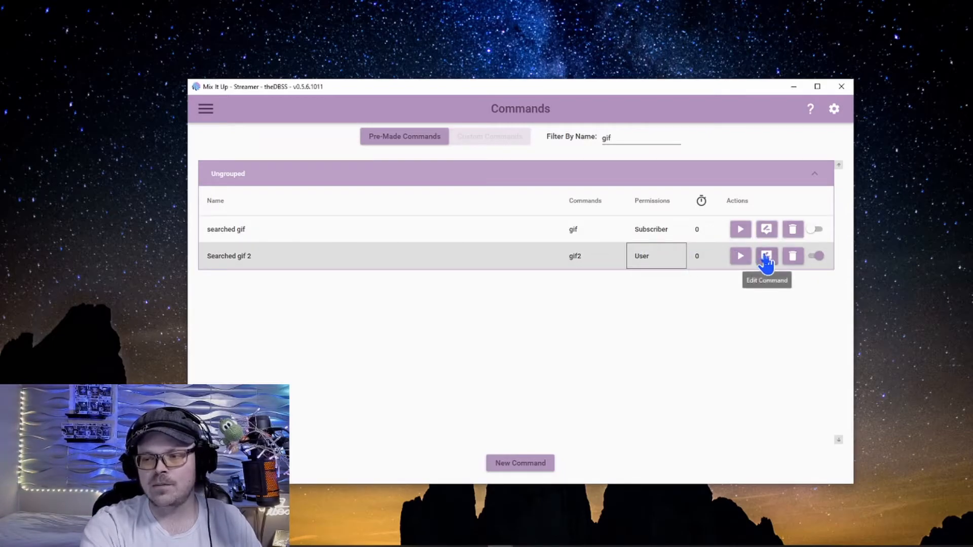
Open Searched gif 2 in the editor and list its Permissions dropdown options.
click(766, 255)
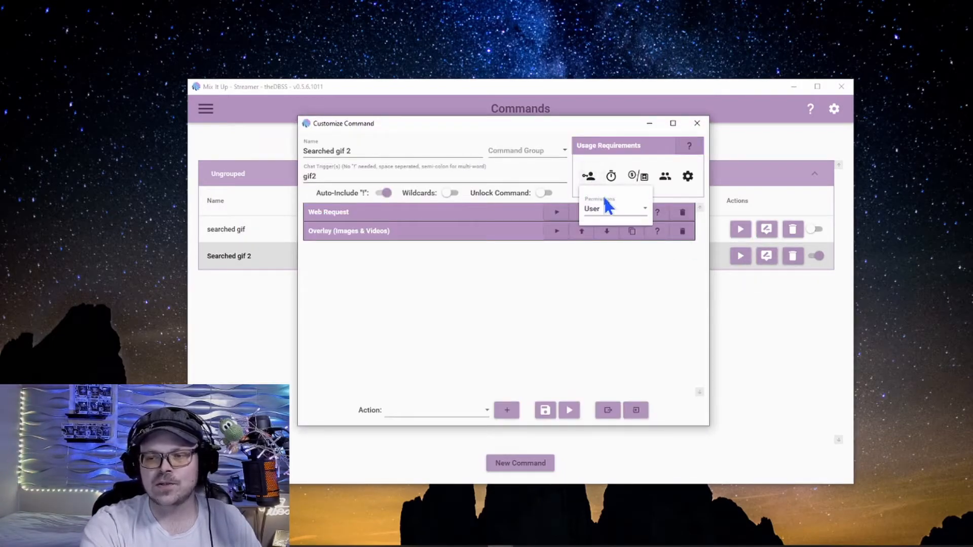
click(614, 209)
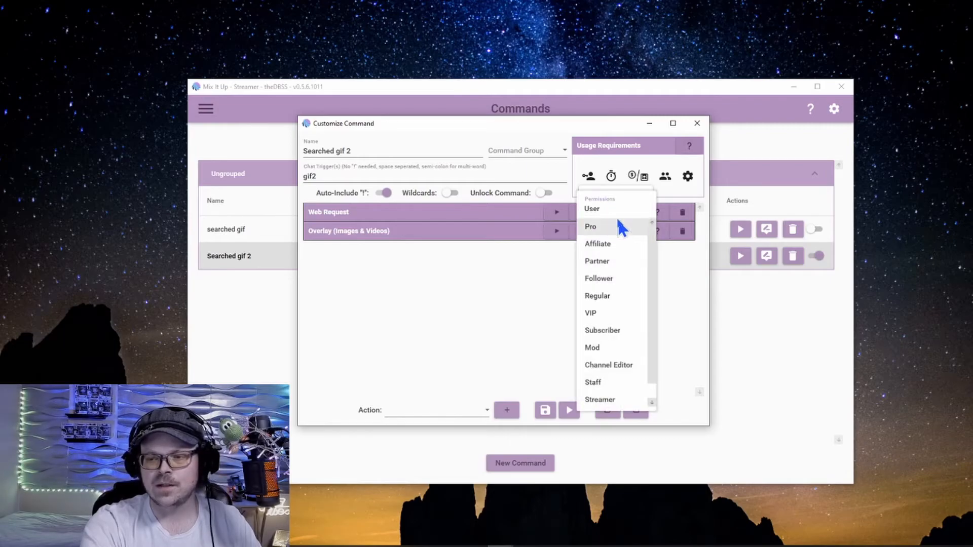
mouse_move(624, 263)
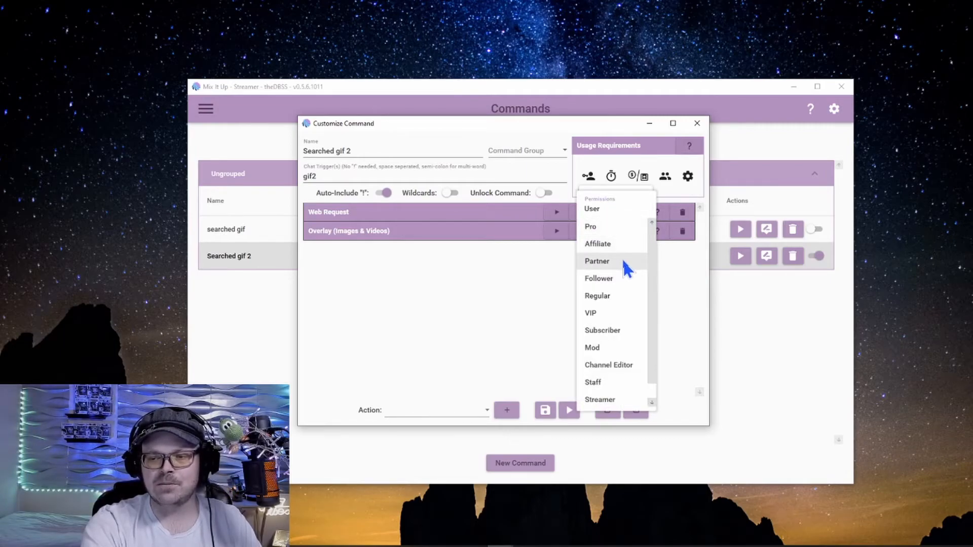
mouse_move(618, 316)
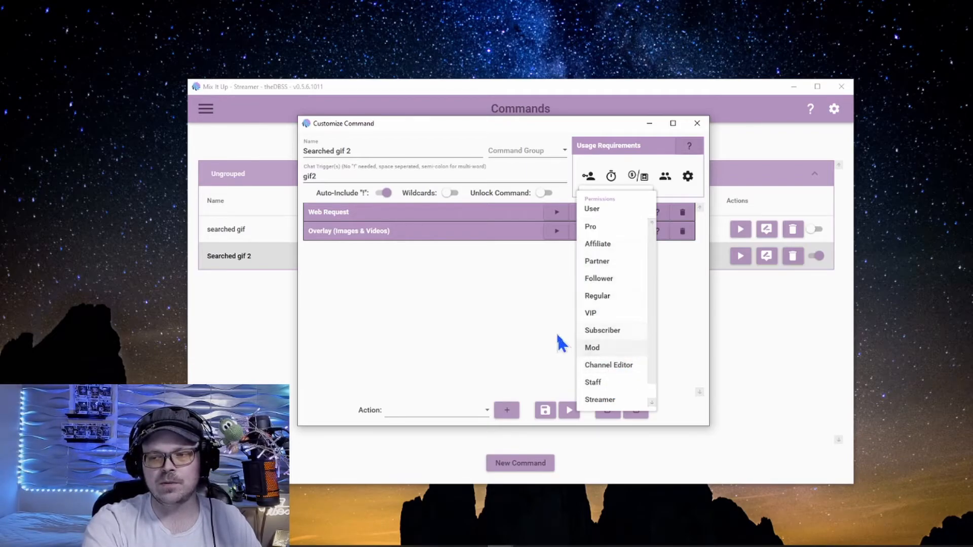
Show Searched gif 2's cooldown settings and keep the Individual type at 0 seconds.
click(611, 177)
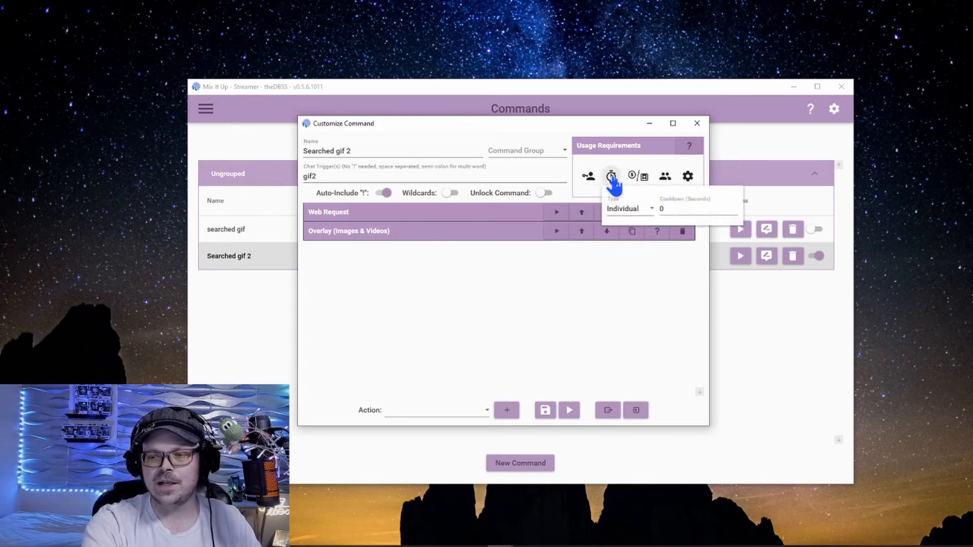
mouse_move(630, 217)
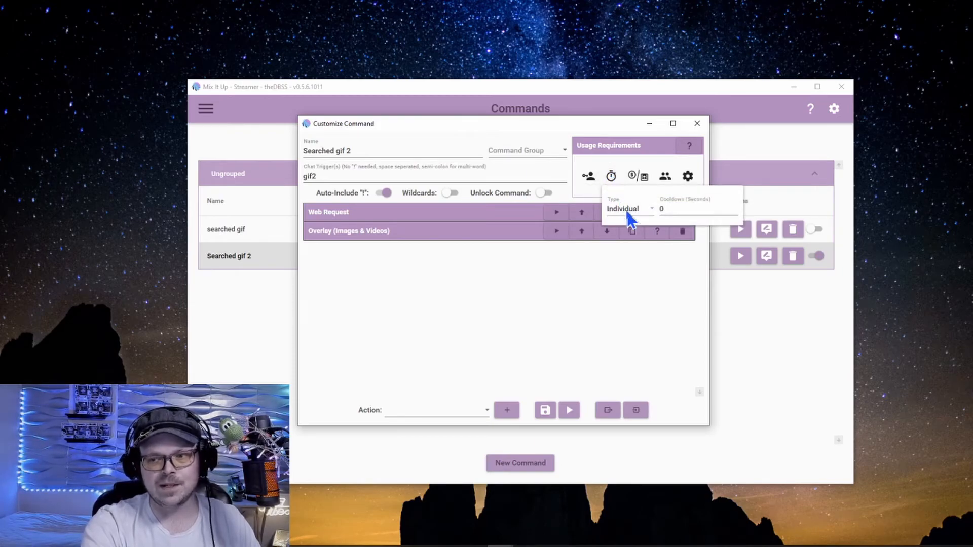
click(628, 208)
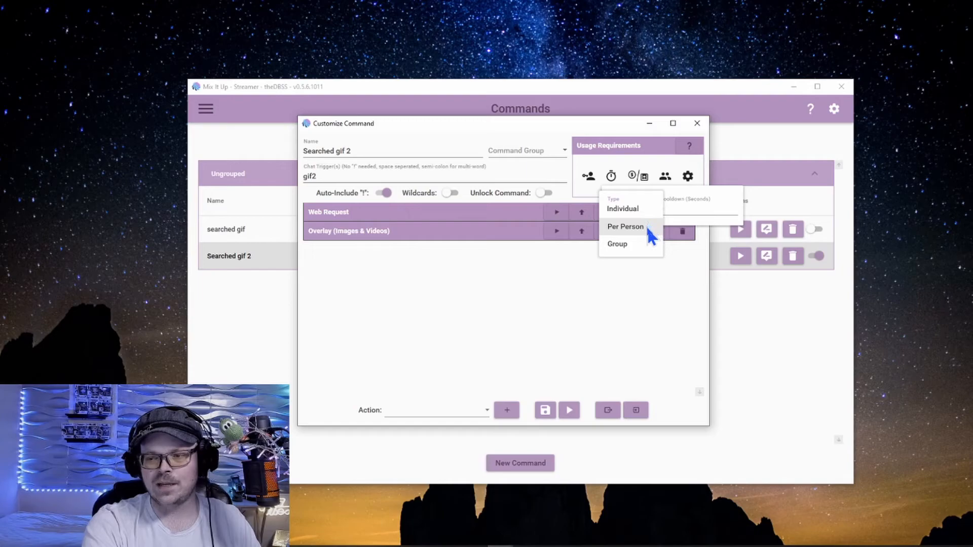
mouse_move(649, 211)
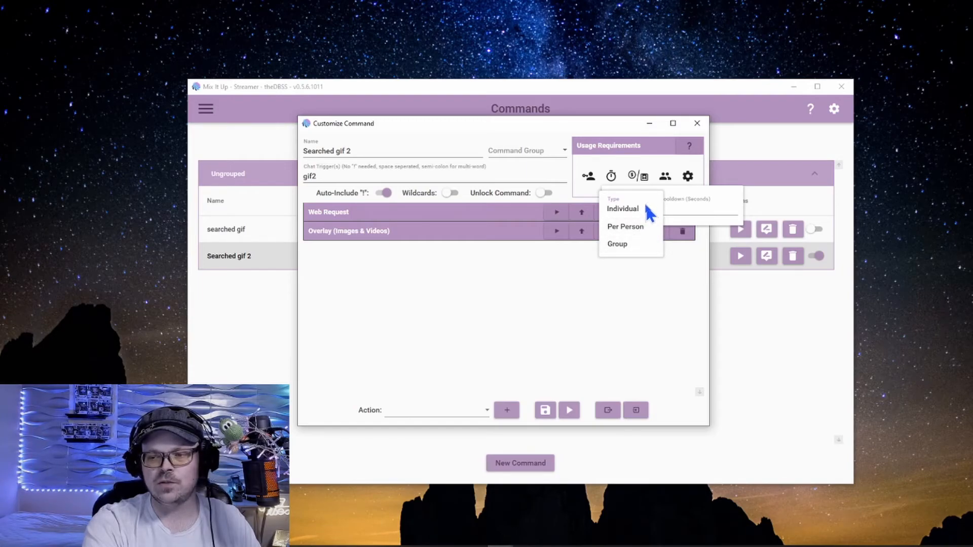
click(622, 208)
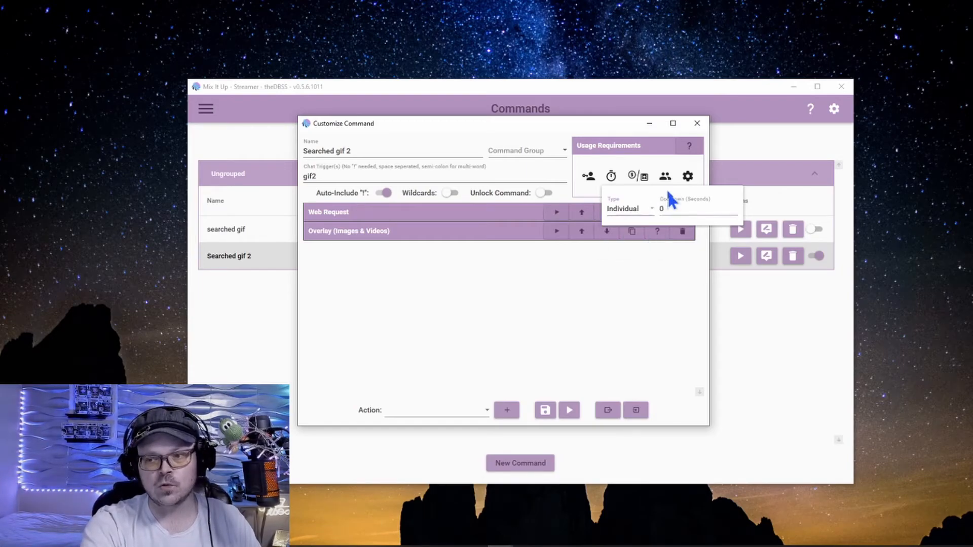